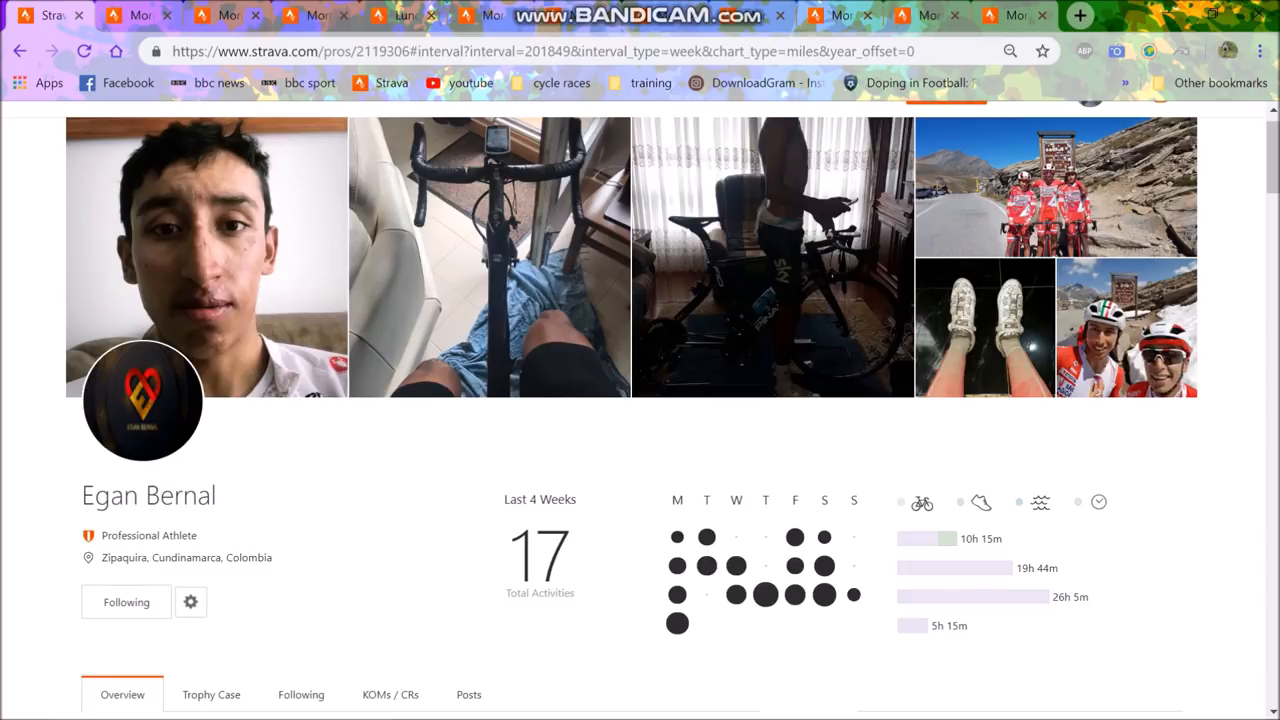
Review the 4 December ride's overview stats, then move on to the next ride's analysis.
{"action": "scroll", "scroll_direction": "down", "scroll_amount": 3}
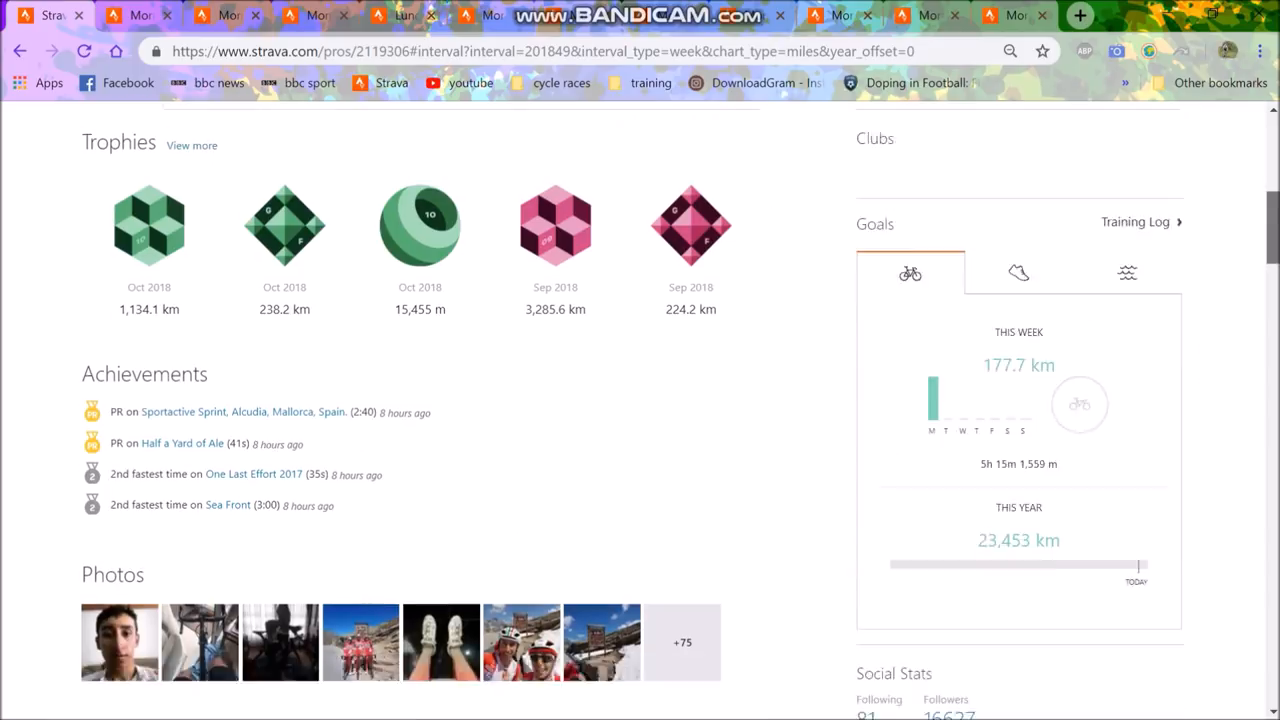
{"action": "scroll", "scroll_direction": "down", "scroll_amount": 3}
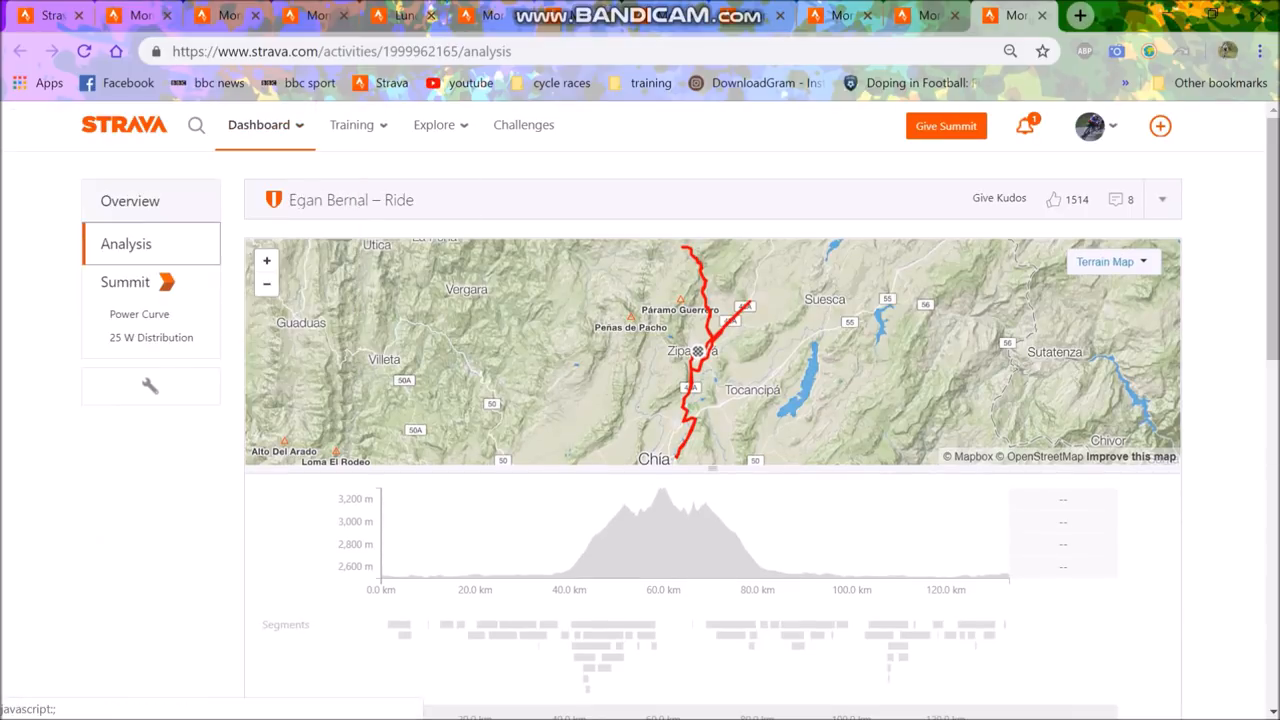
{"action": "left_click", "coordinate": [130, 200]}
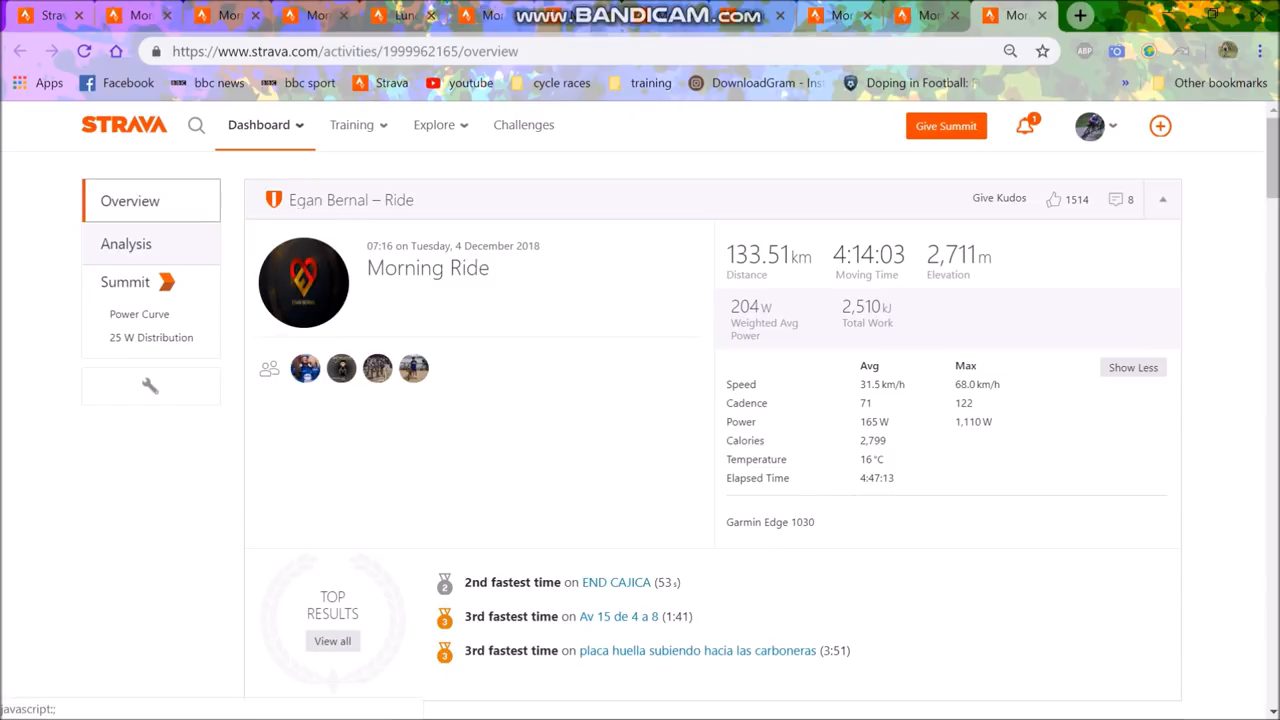
{"action": "left_click", "coordinate": [126, 244]}
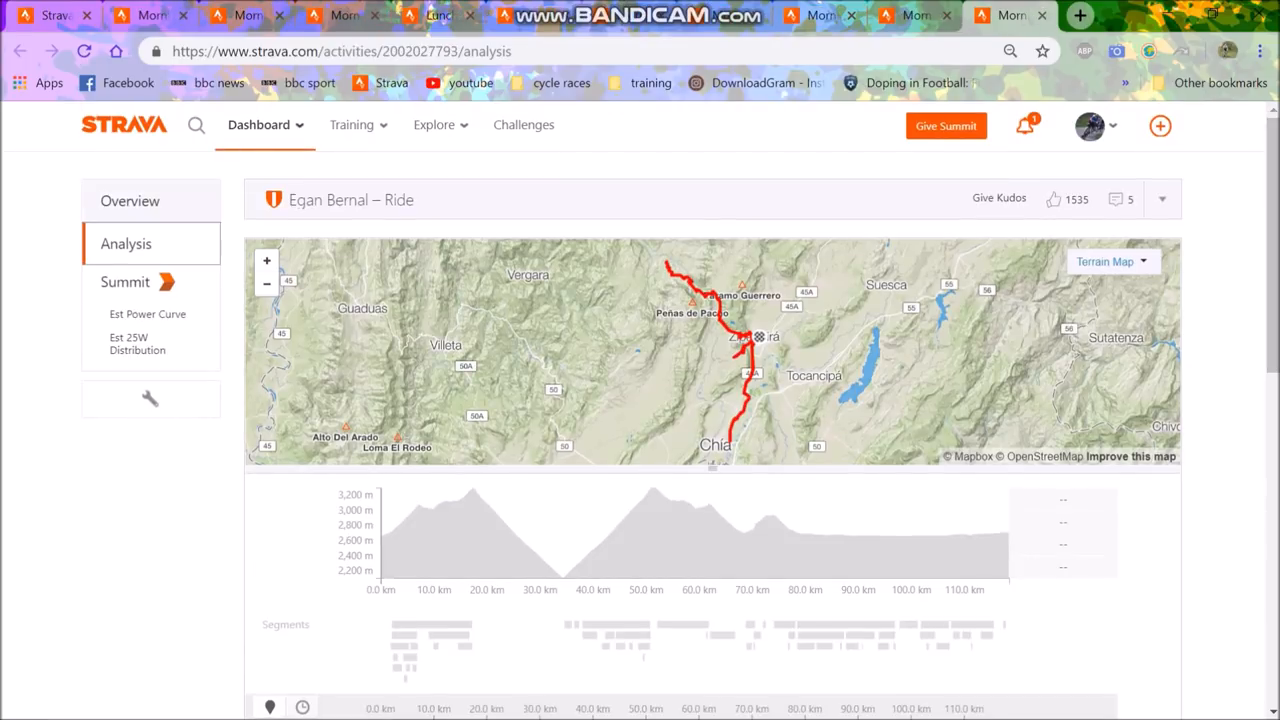
Check the 5 December ride's overview and segments, then view the 7 December ride's analysis.
{"action": "left_click", "coordinate": [128, 200]}
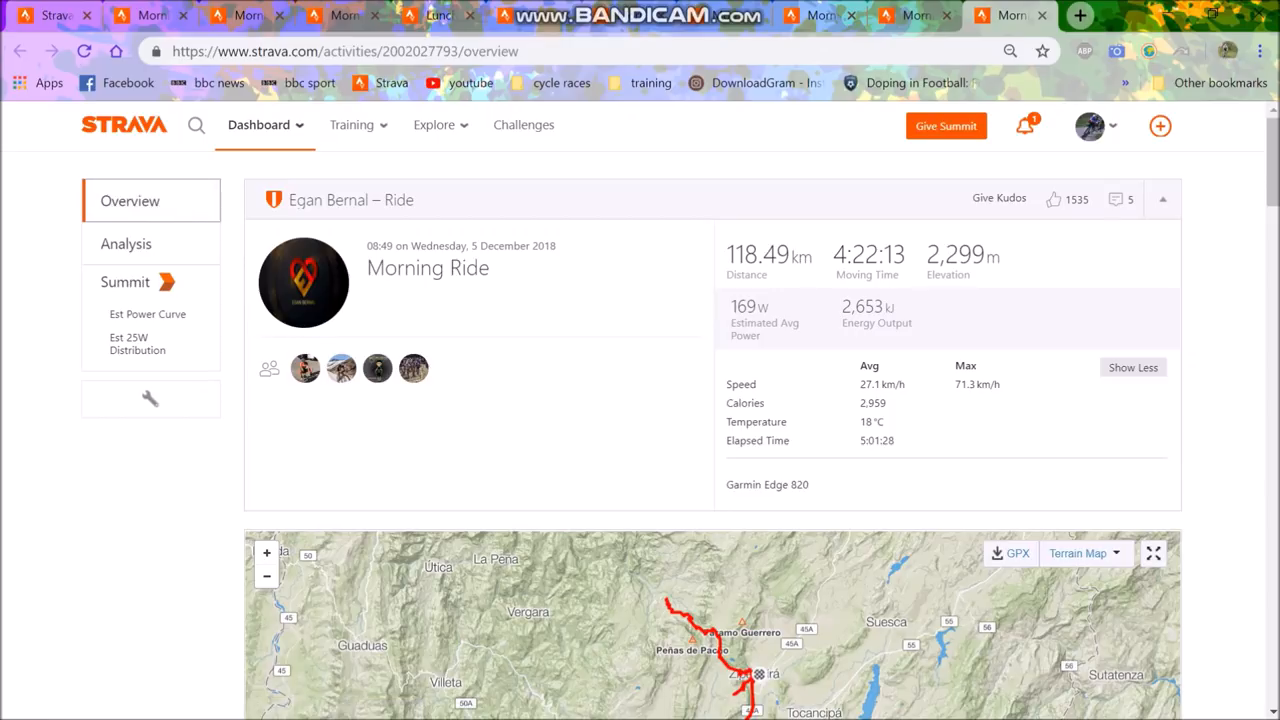
{"action": "scroll", "scroll_direction": "down", "scroll_amount": 3}
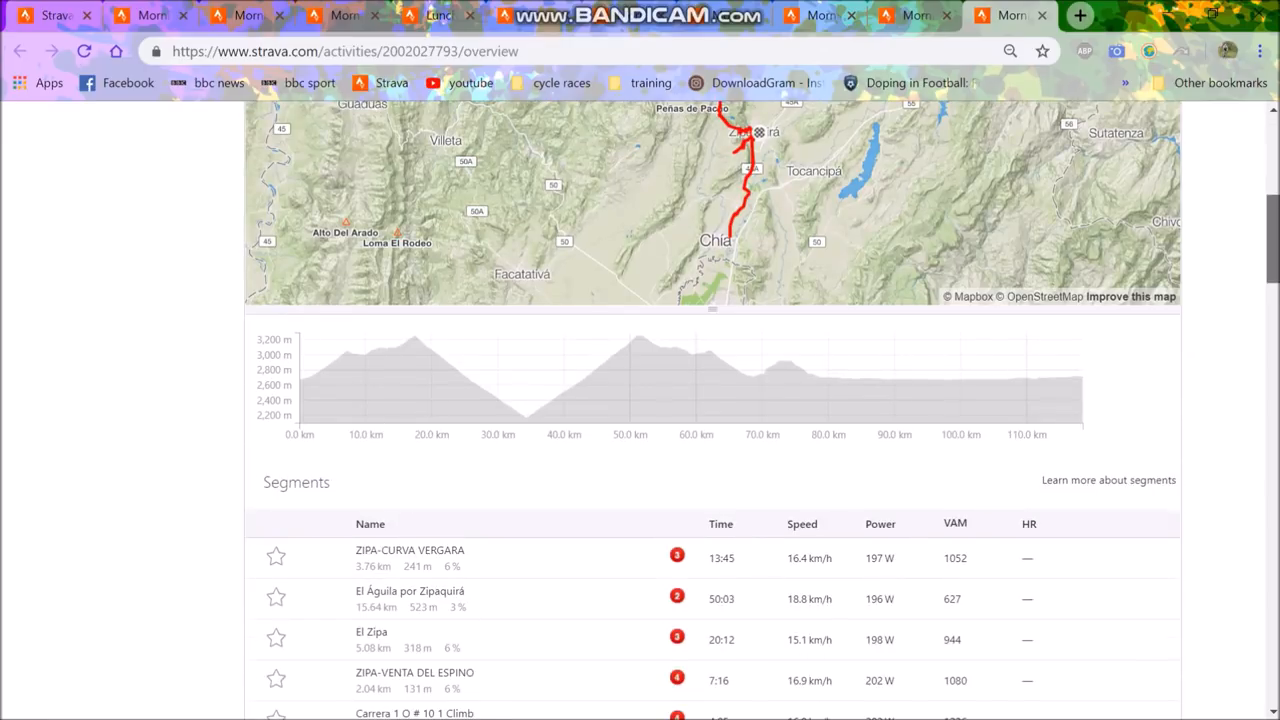
{"action": "scroll", "scroll_direction": "up", "scroll_amount": 3}
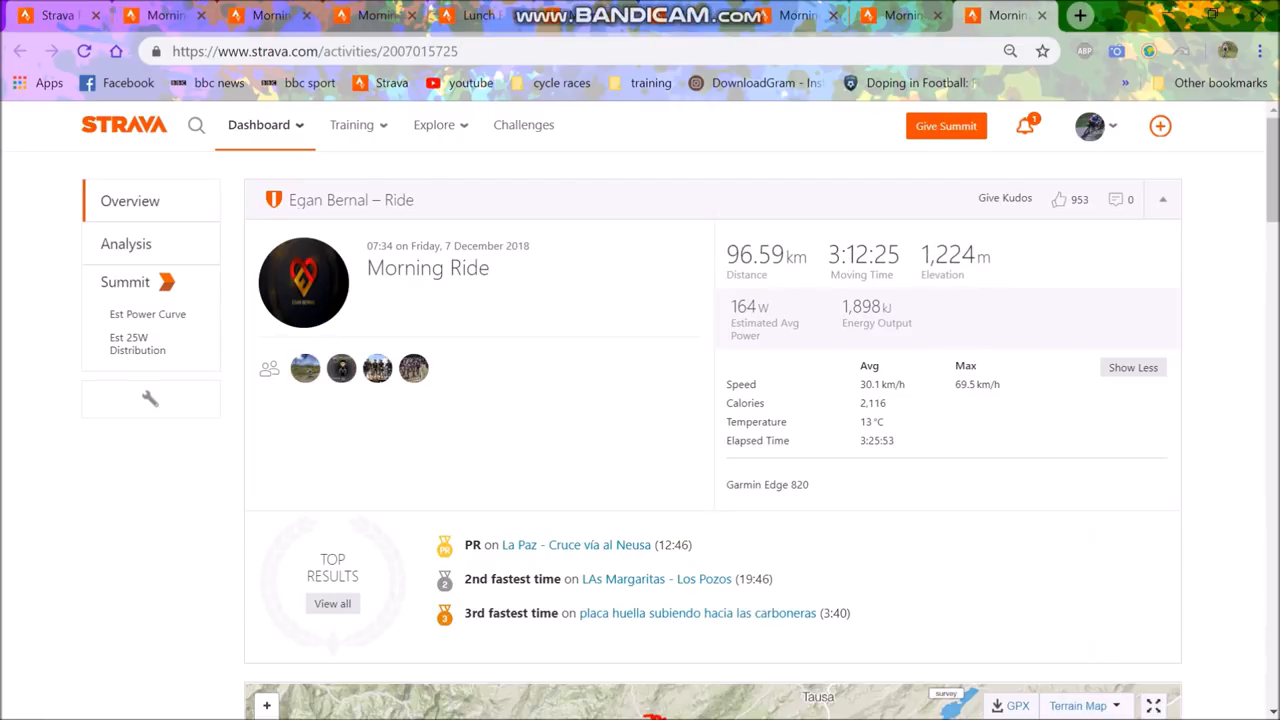
{"action": "left_click", "coordinate": [126, 244]}
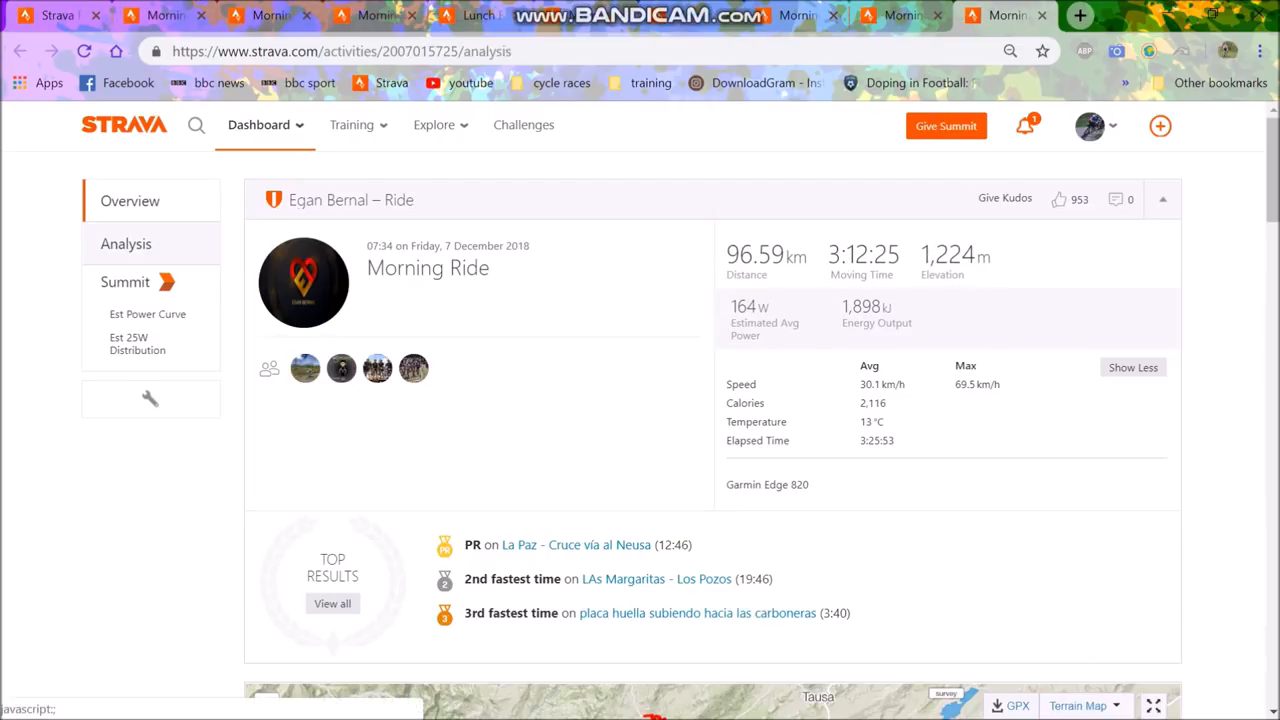
{"action": "scroll", "scroll_direction": "down", "scroll_amount": 3}
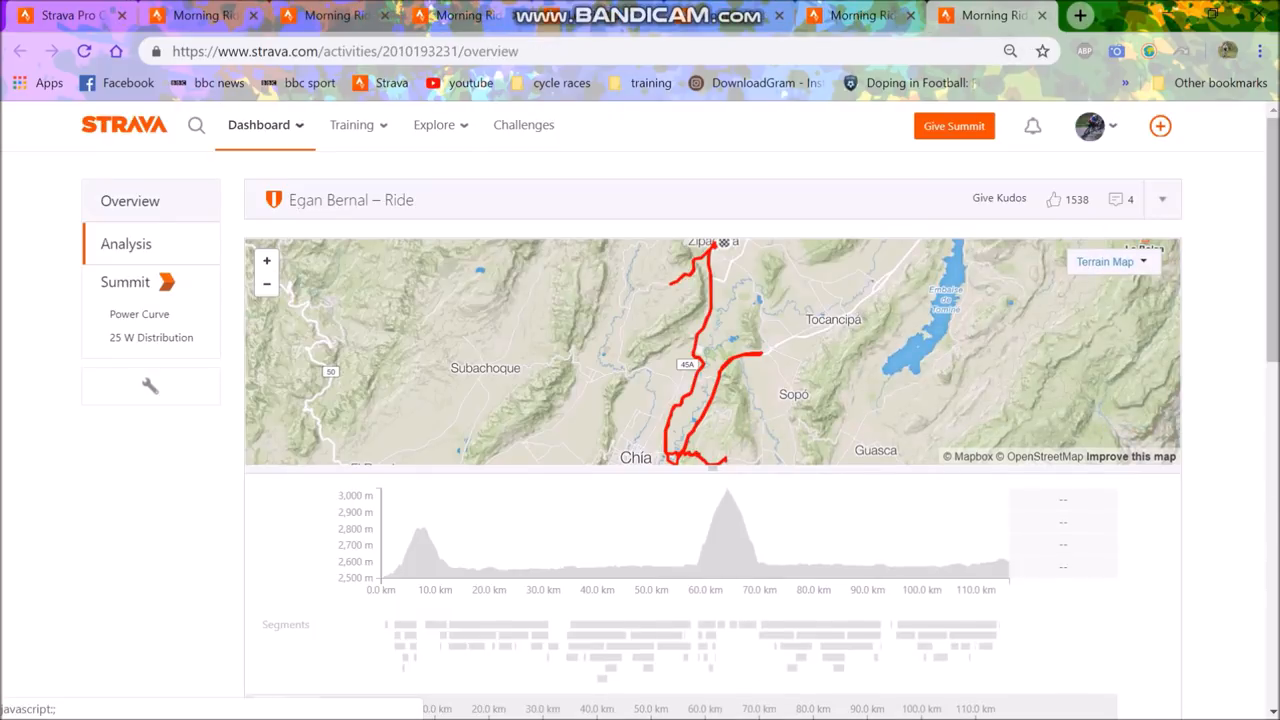
Review the 10 December ride's overview and its speed, power, cadence and temperature charts.
{"action": "left_click", "coordinate": [128, 200]}
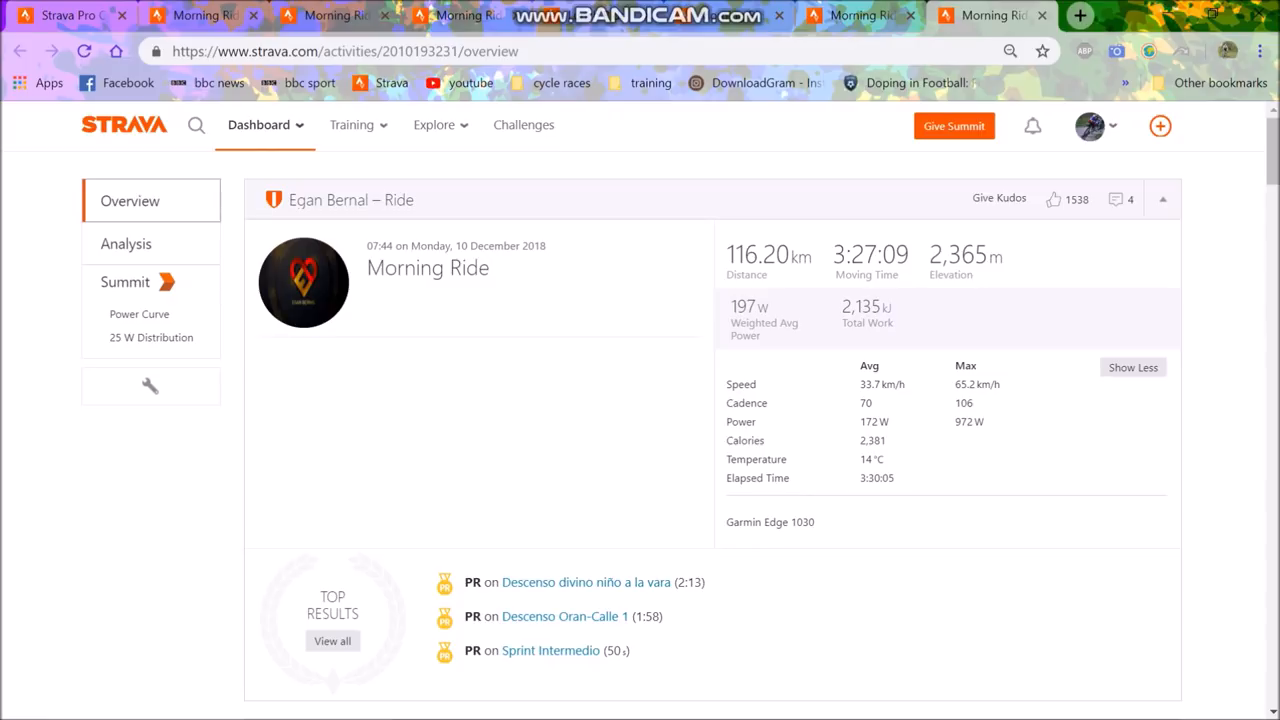
{"action": "left_click", "coordinate": [126, 244]}
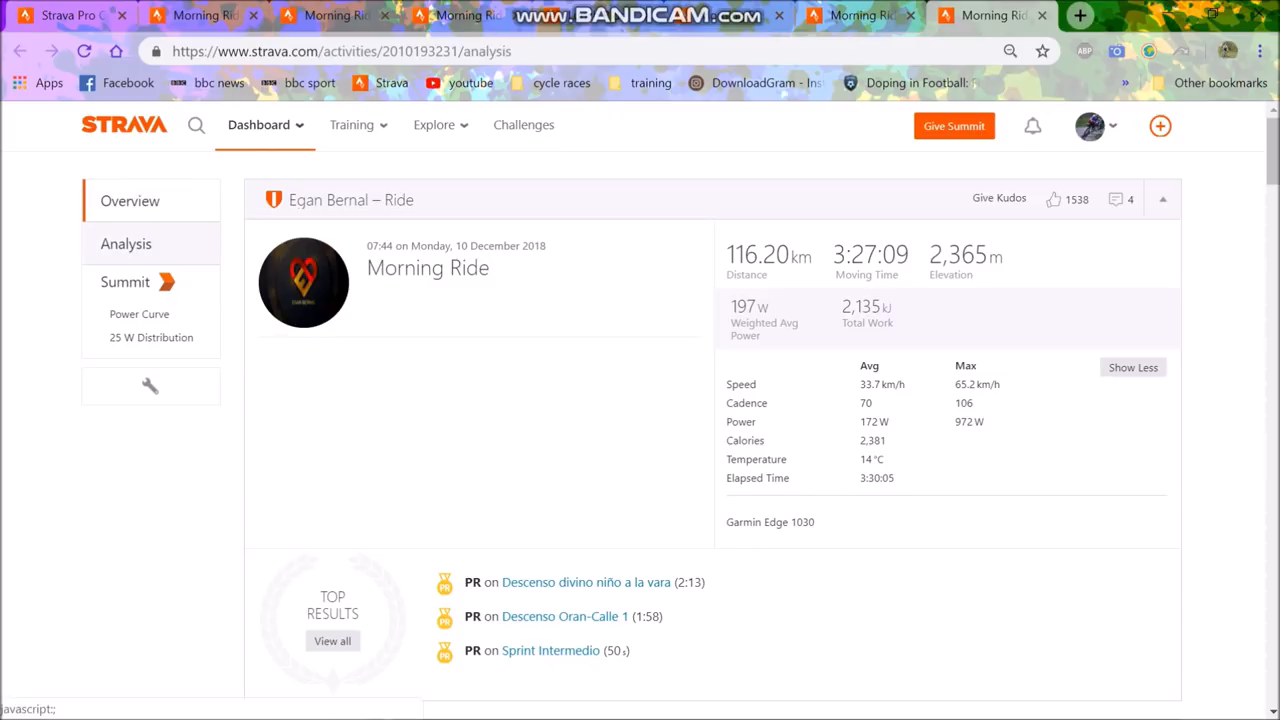
{"action": "scroll", "scroll_direction": "down", "scroll_amount": 3}
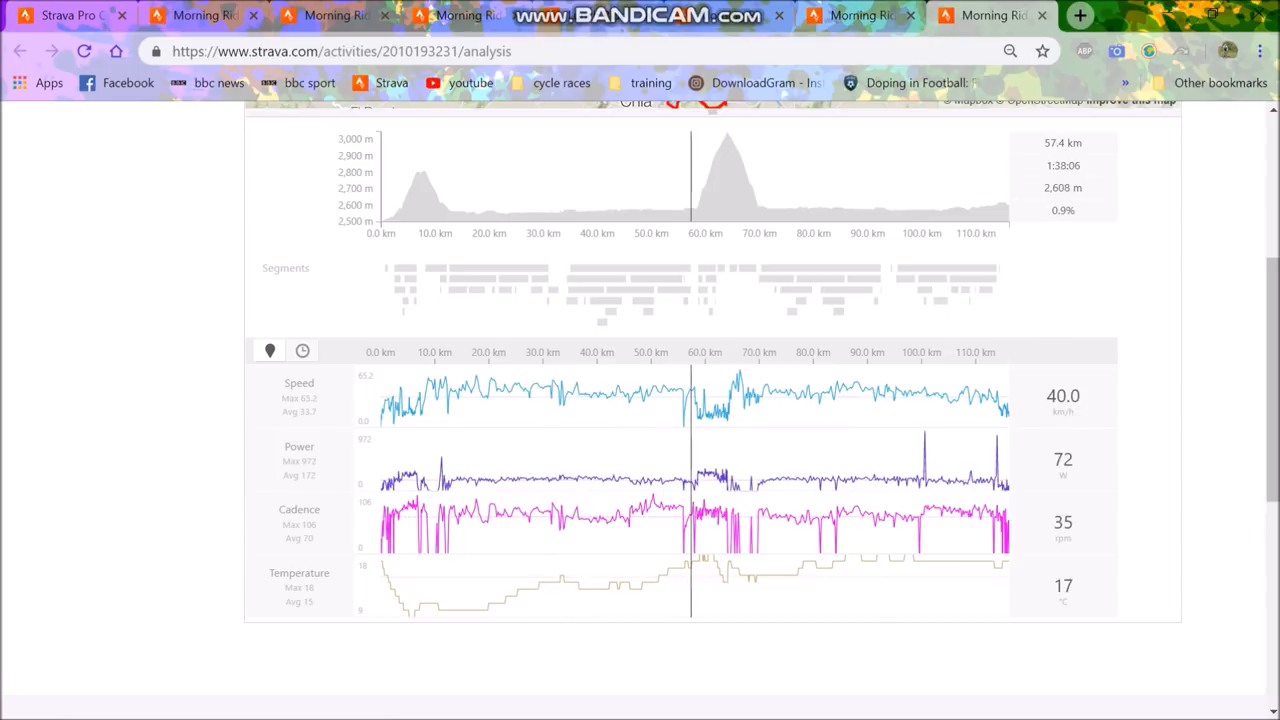
{"action": "left_click_drag", "start_coordinate": [476, 176], "coordinate": [690, 176]}
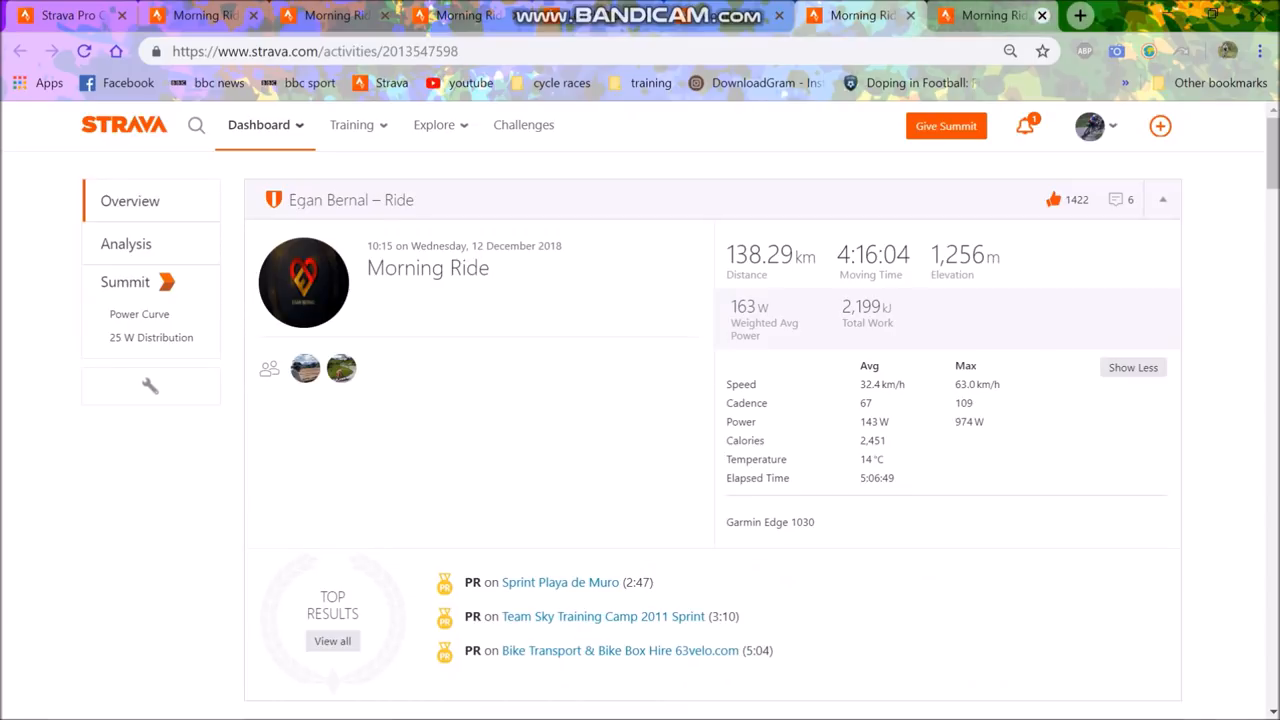
See the other athletes on the 12 December ride and open one athlete's ride in a new tab.
{"action": "left_click", "coordinate": [434, 124]}
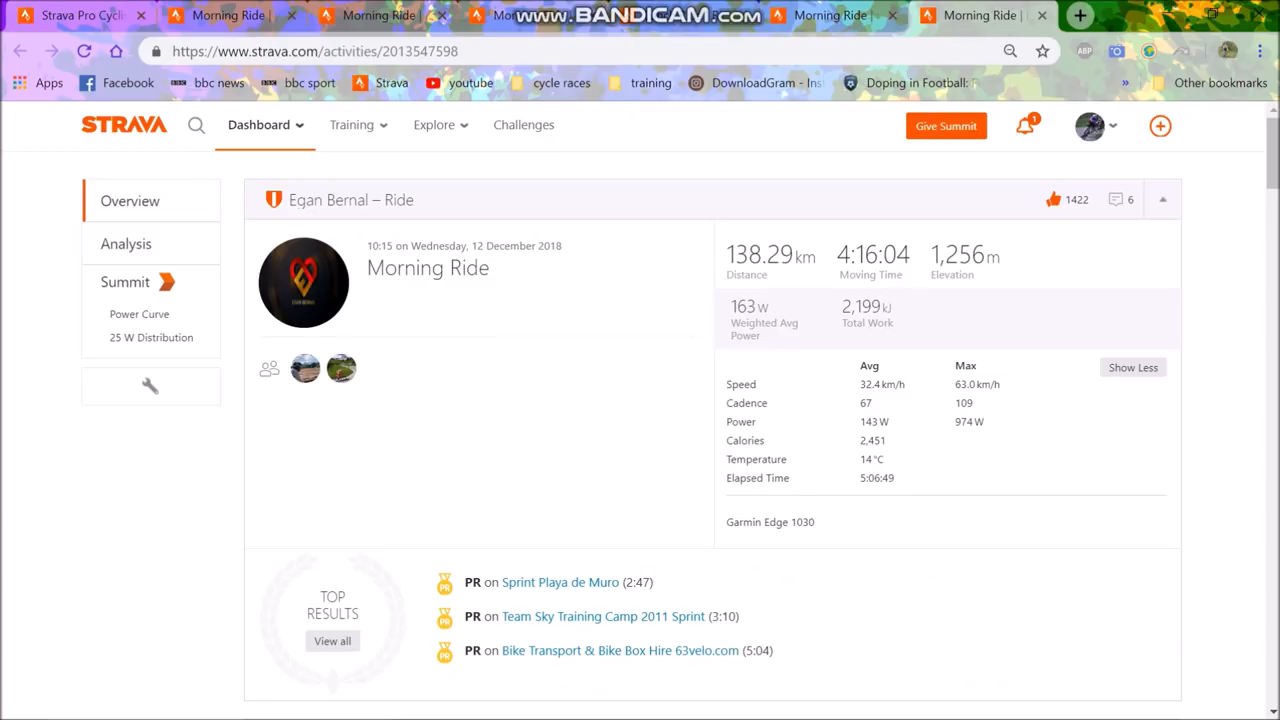
{"action": "left_click", "coordinate": [304, 368]}
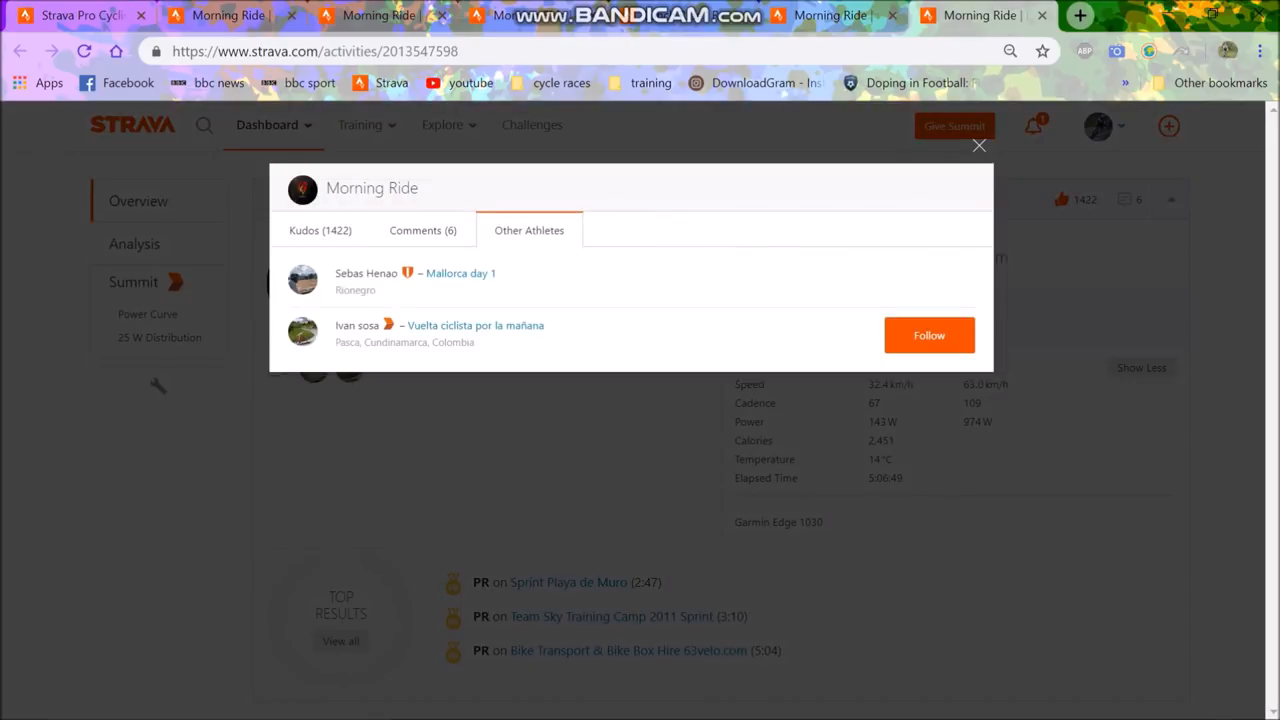
{"action": "right_click", "coordinate": [476, 324]}
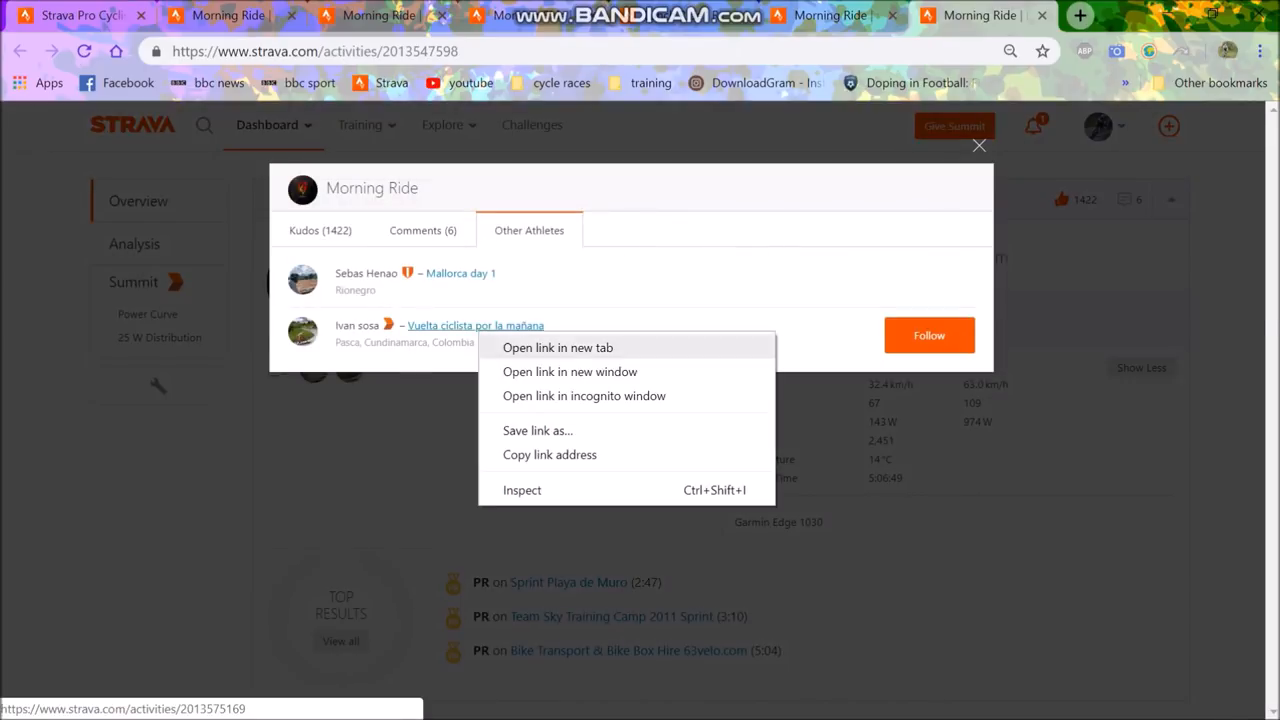
{"action": "left_click", "coordinate": [556, 348]}
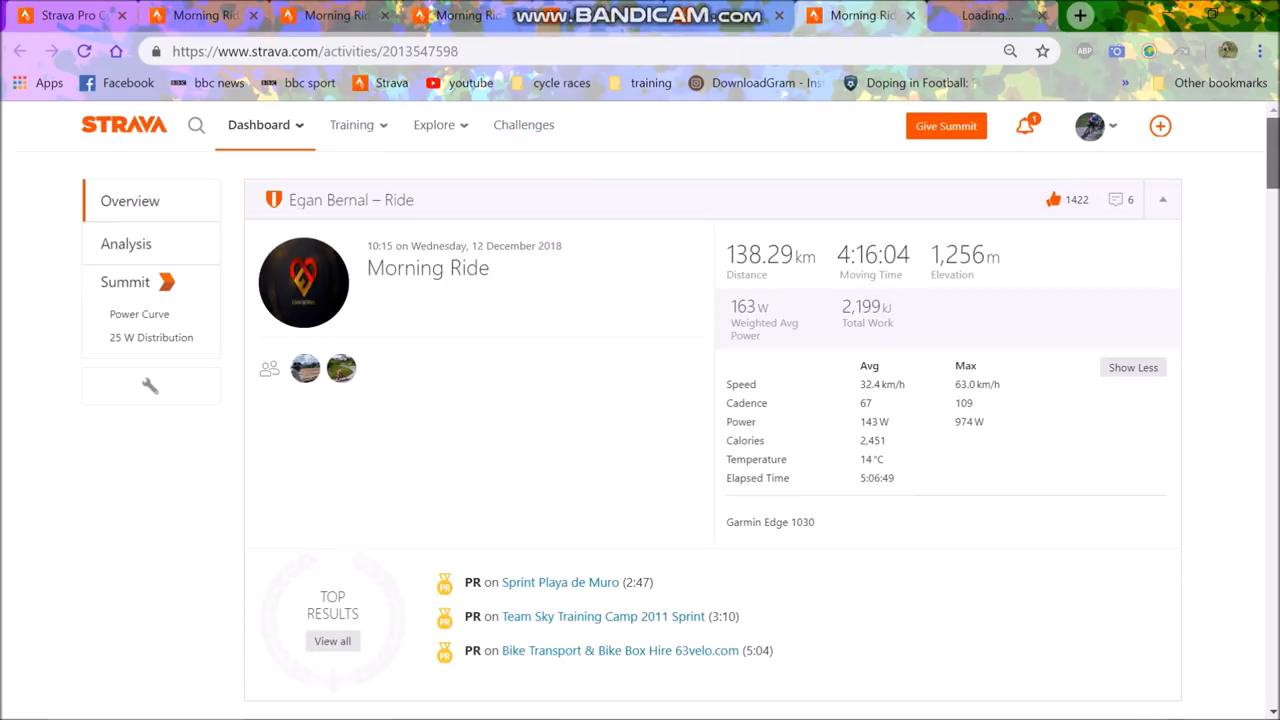
{"action": "scroll", "scroll_direction": "down", "scroll_amount": 3}
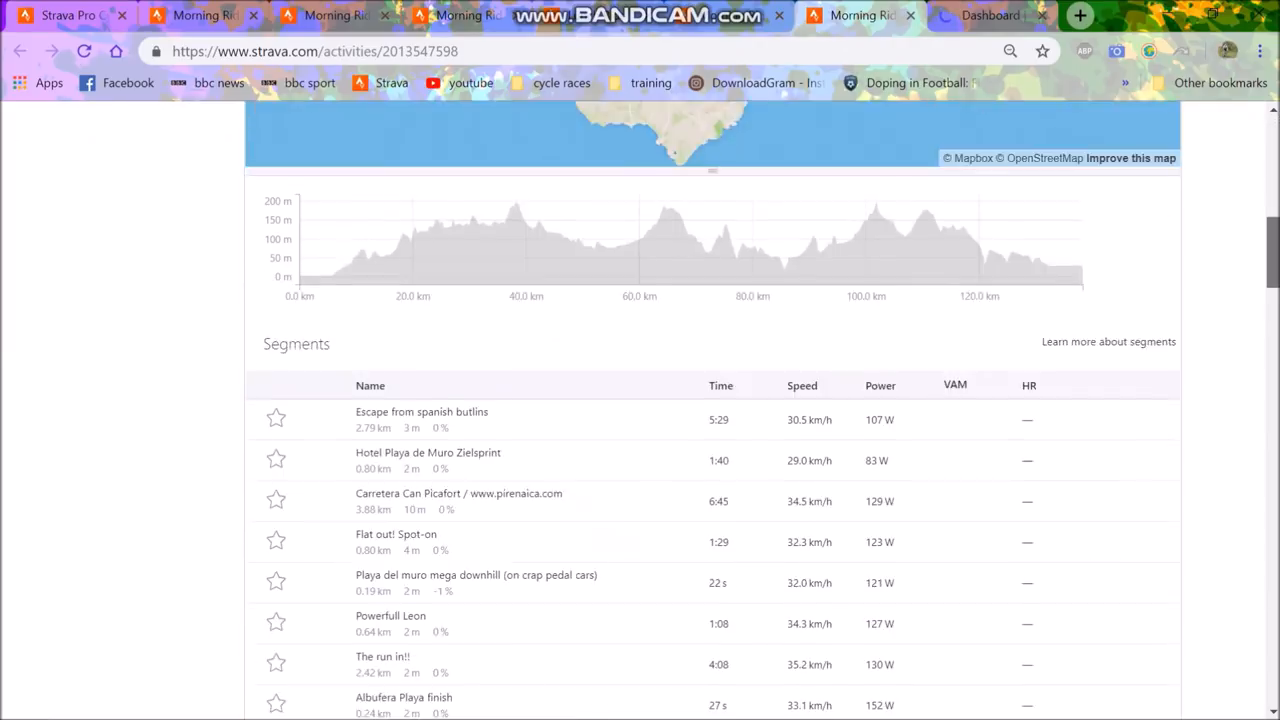
{"action": "scroll", "scroll_direction": "down", "scroll_amount": 3}
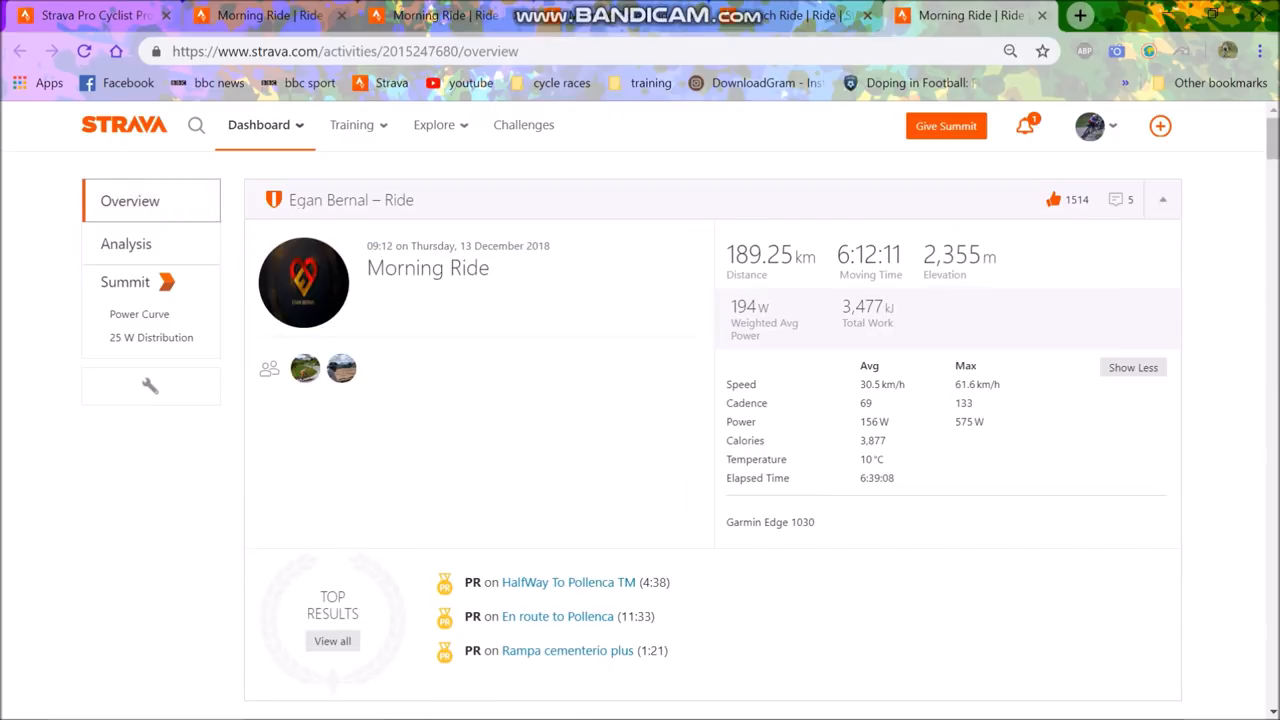
View the 13 December ride's analysis with route map, elevation profile and charts.
{"action": "left_click", "coordinate": [126, 244]}
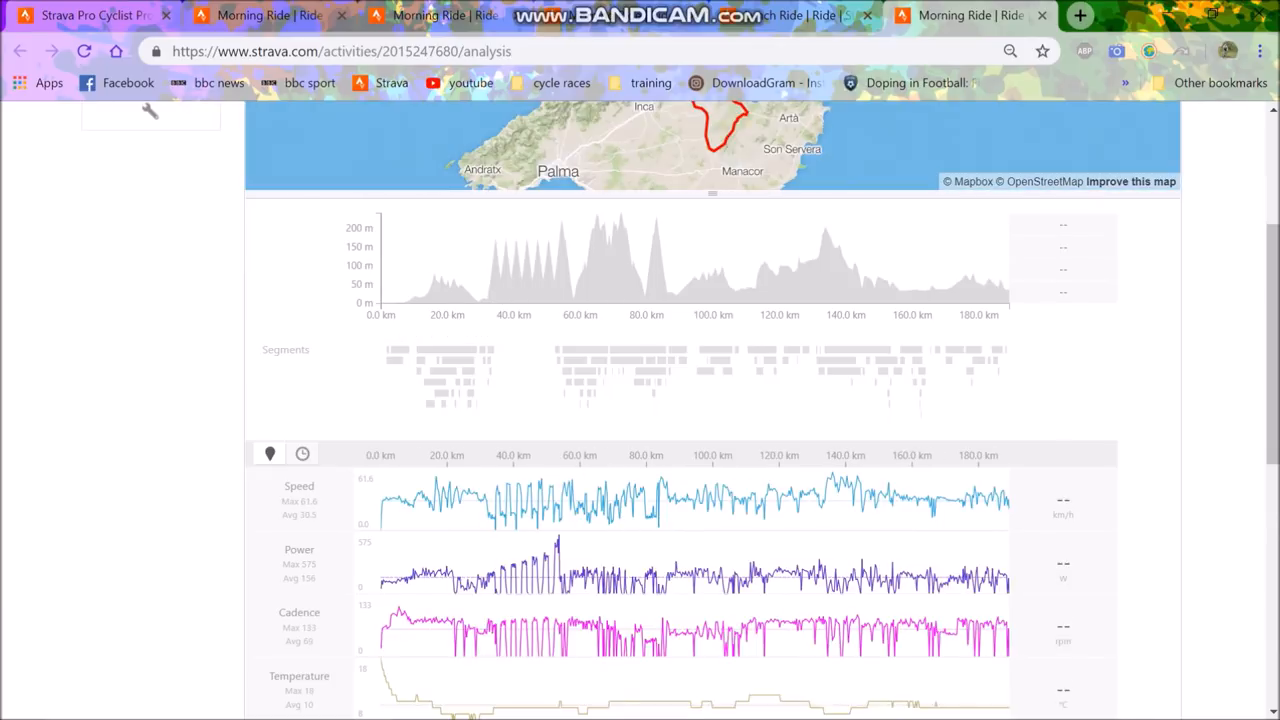
{"action": "mouse_move", "coordinate": [548, 500]}
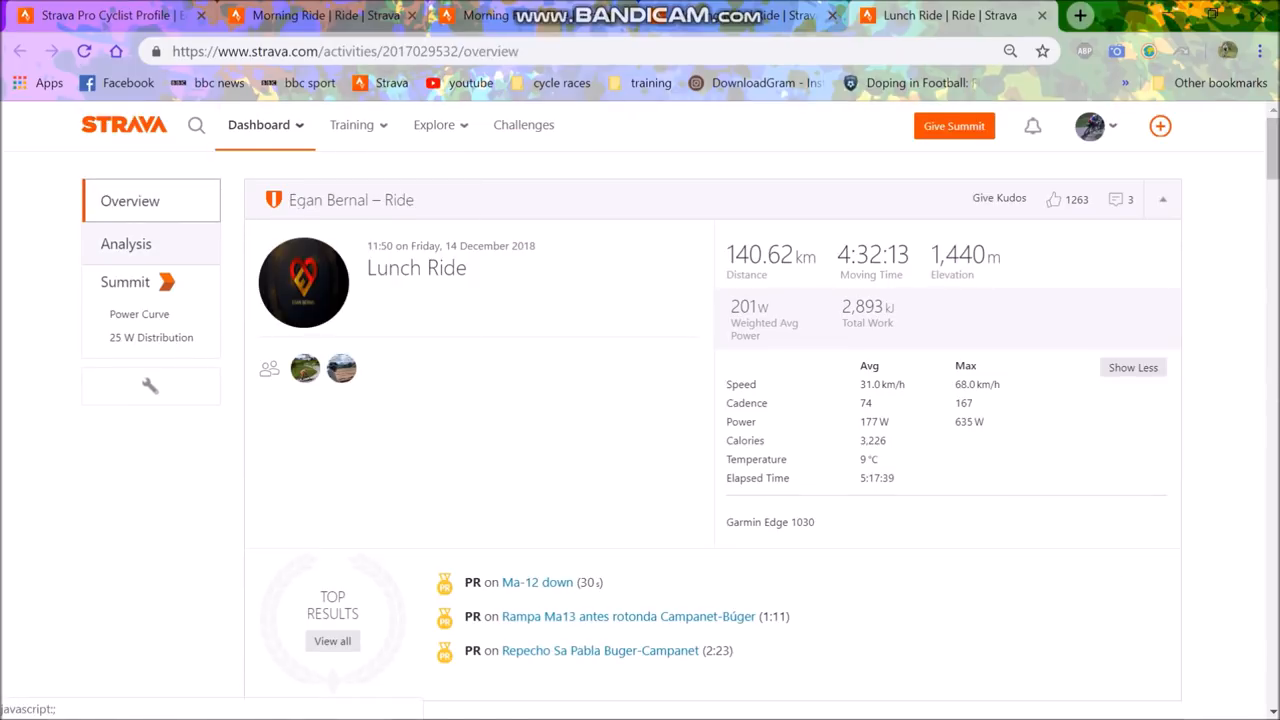
View the 14 December Lunch Ride's analysis with elevation, speed, power and cadence charts.
{"action": "left_click", "coordinate": [126, 244]}
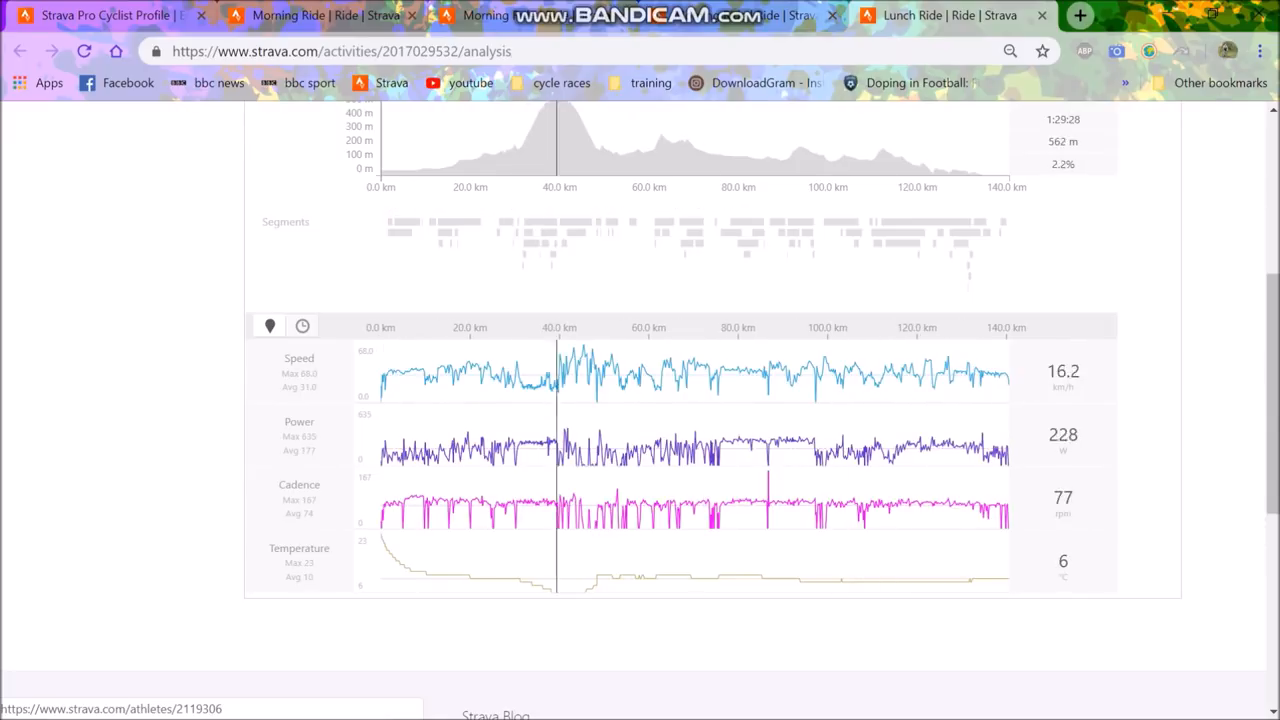
{"action": "mouse_move", "coordinate": [718, 450]}
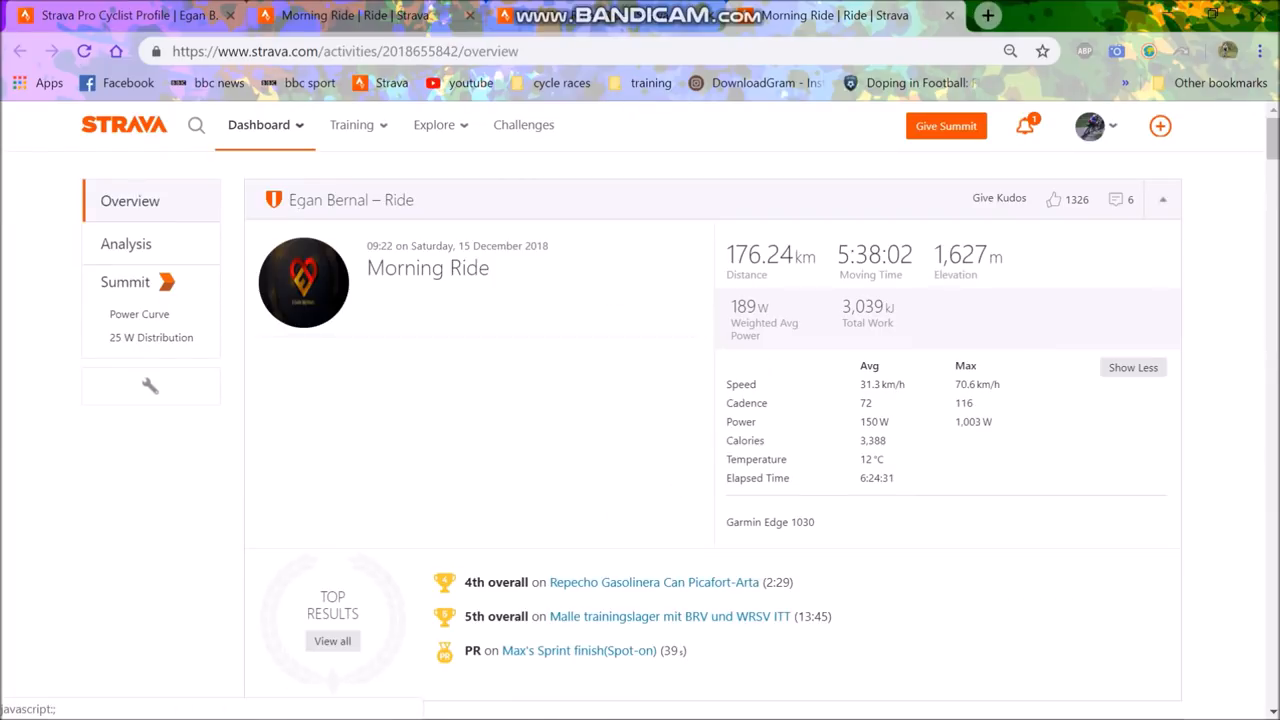
Browse the 15 December ride's analysis charts down to the lower graphs.
{"action": "left_click", "coordinate": [126, 244]}
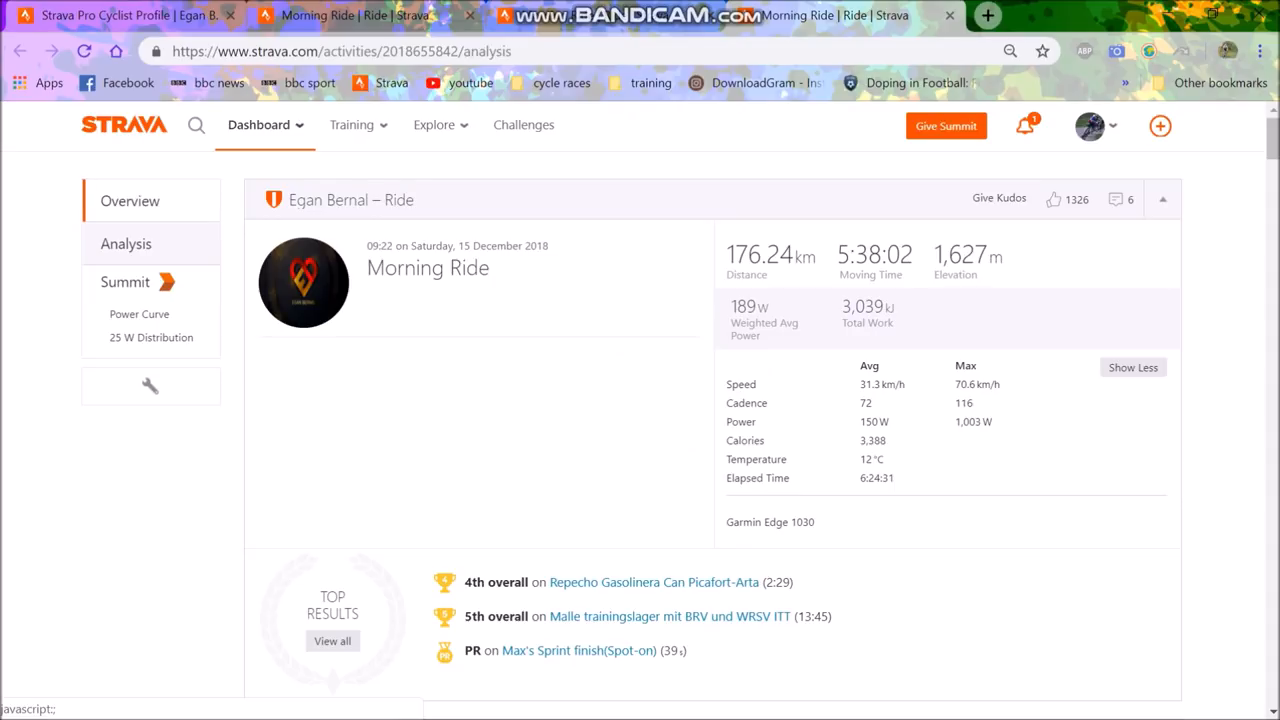
{"action": "scroll", "scroll_direction": "down", "scroll_amount": 3}
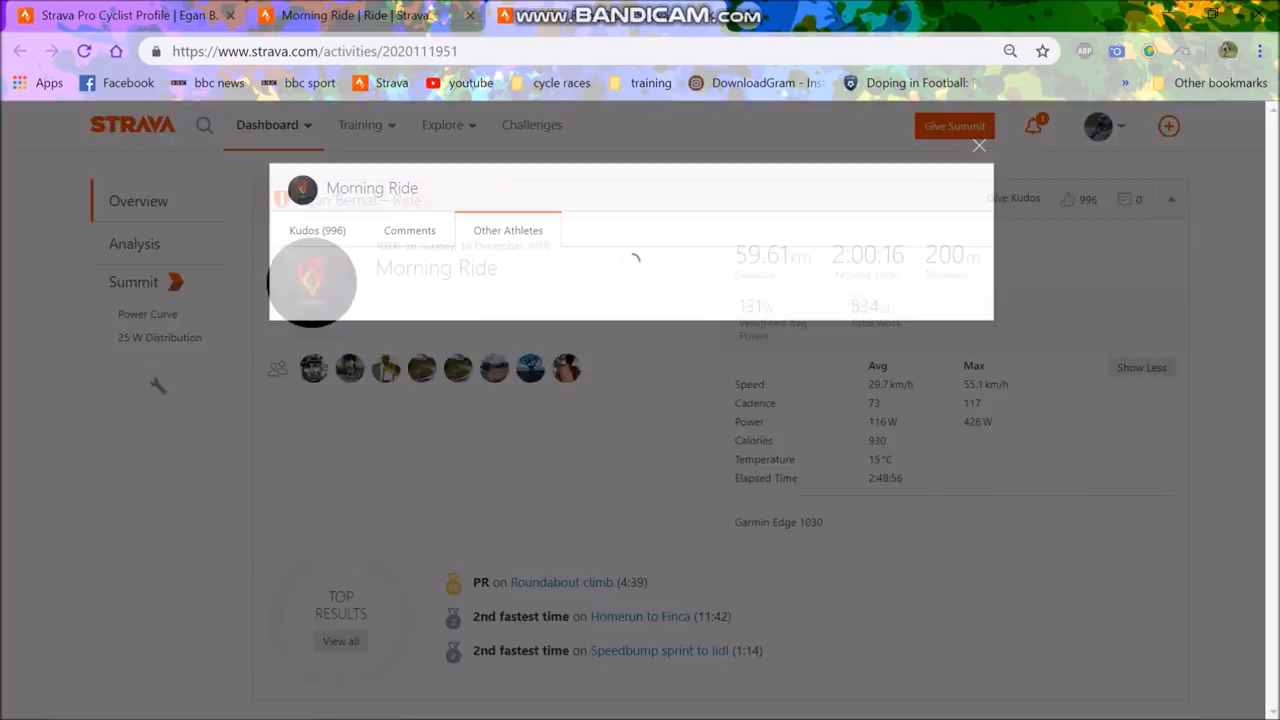
Browse the other athletes on the 16 December ride, including Michal Kwiatkowski, then close the list.
{"action": "left_click", "coordinate": [508, 230]}
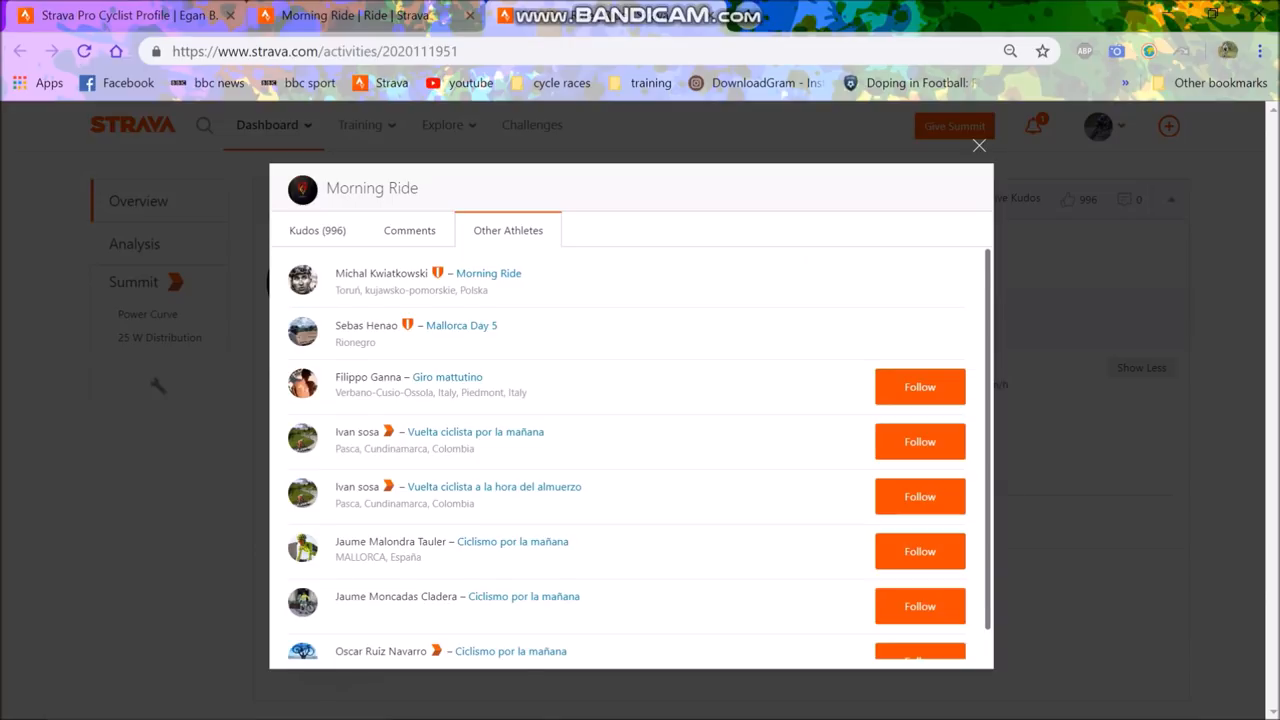
{"action": "scroll", "scroll_direction": "down", "scroll_amount": 3}
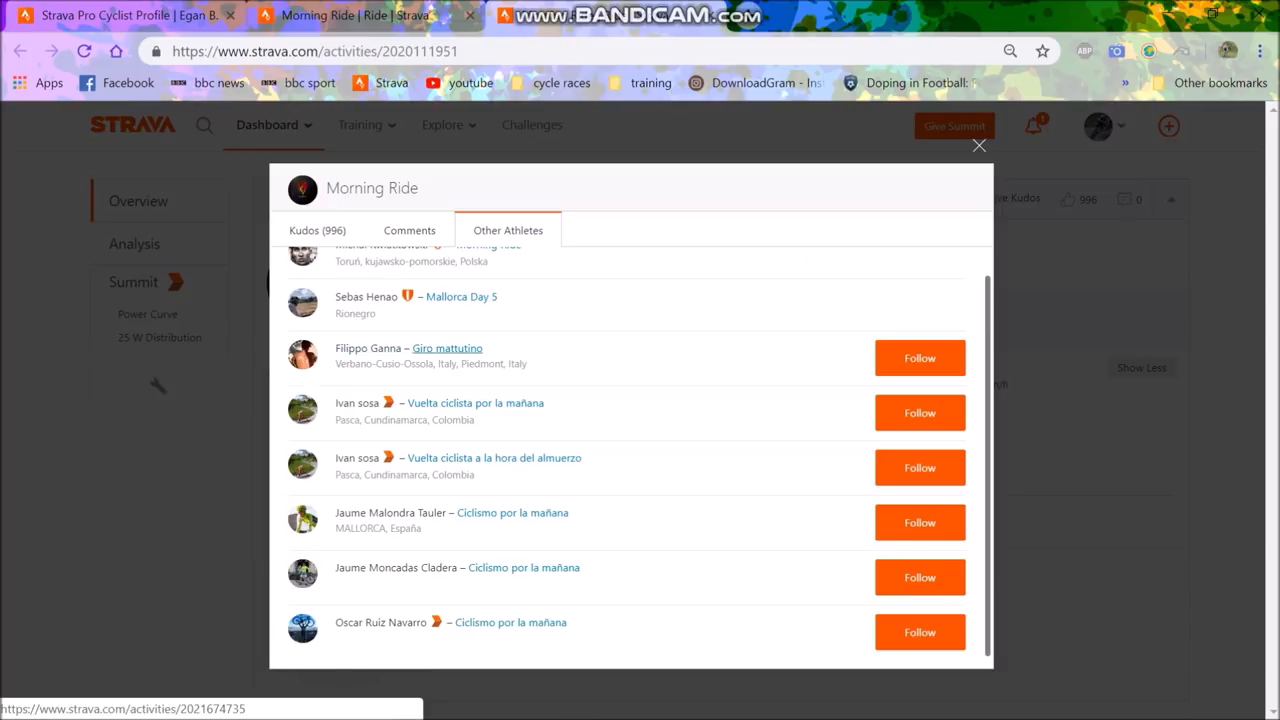
{"action": "left_click", "coordinate": [978, 146]}
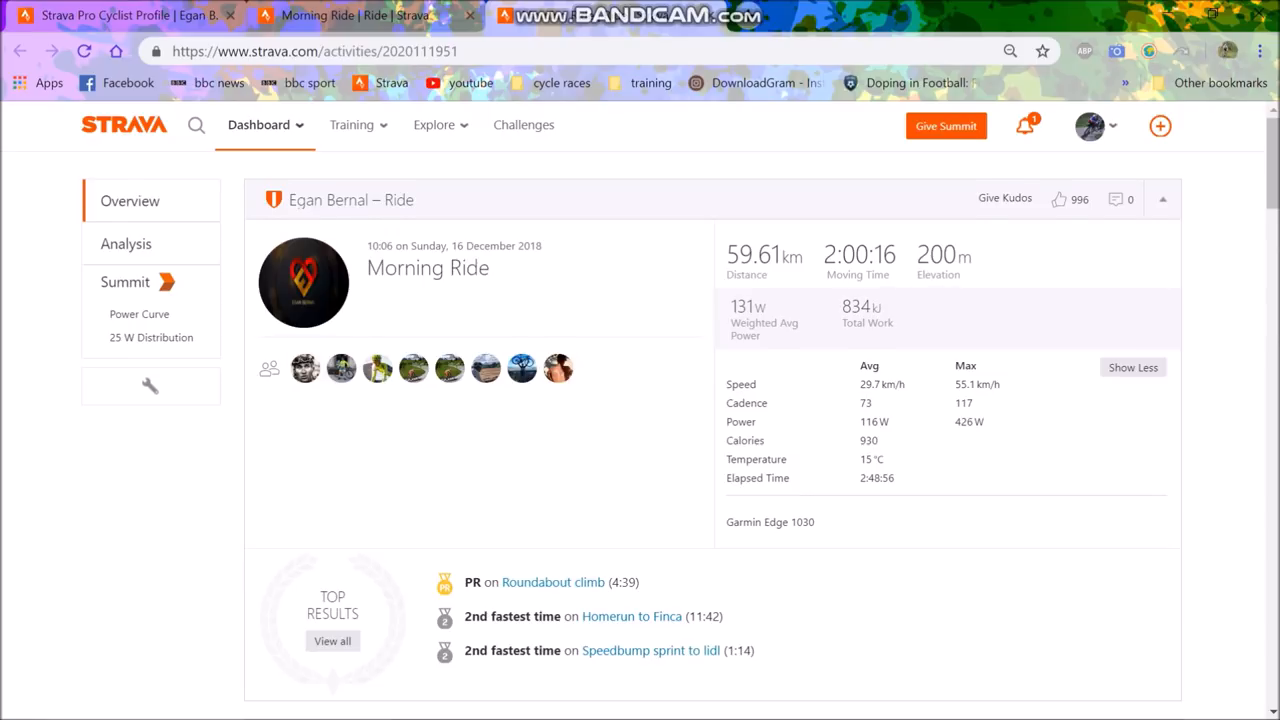
Scroll down the 17 December Morning Ride overview (177.75 km, 1,559 m).
{"action": "scroll", "scroll_direction": "down", "scroll_amount": 3}
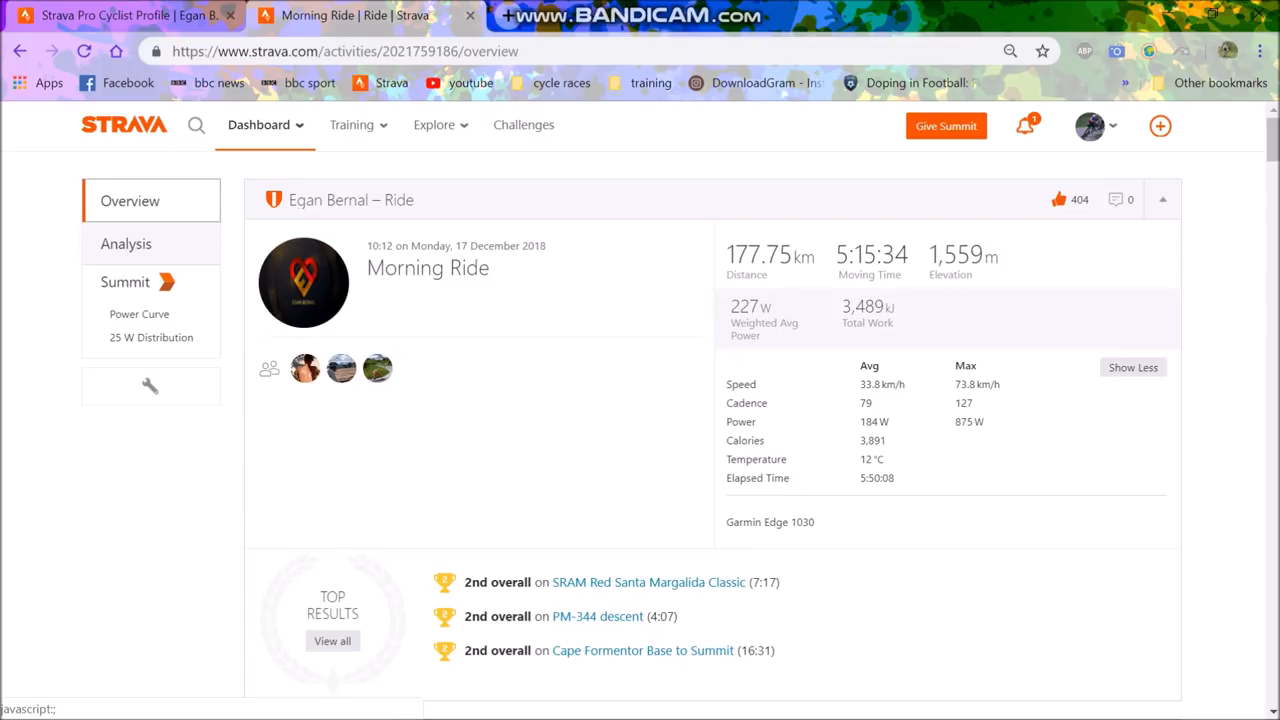
{"action": "left_click", "coordinate": [124, 244]}
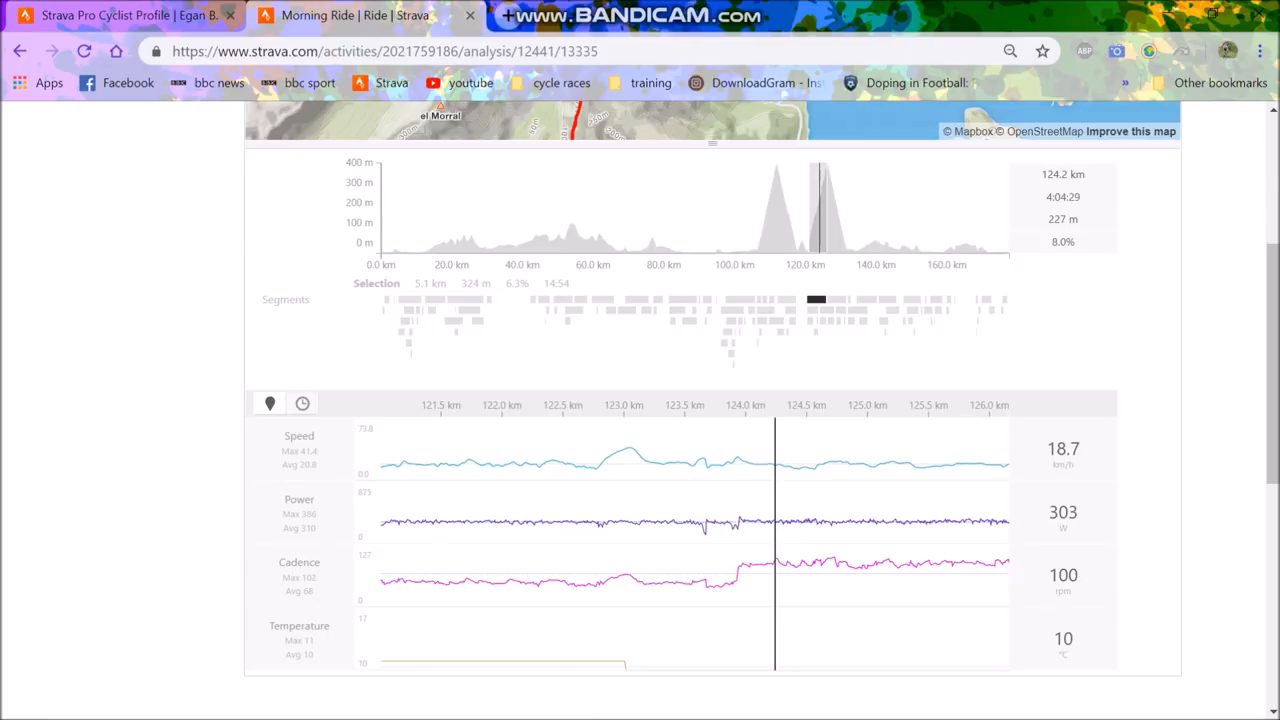
{"action": "scroll", "scroll_direction": "up", "scroll_amount": 3}
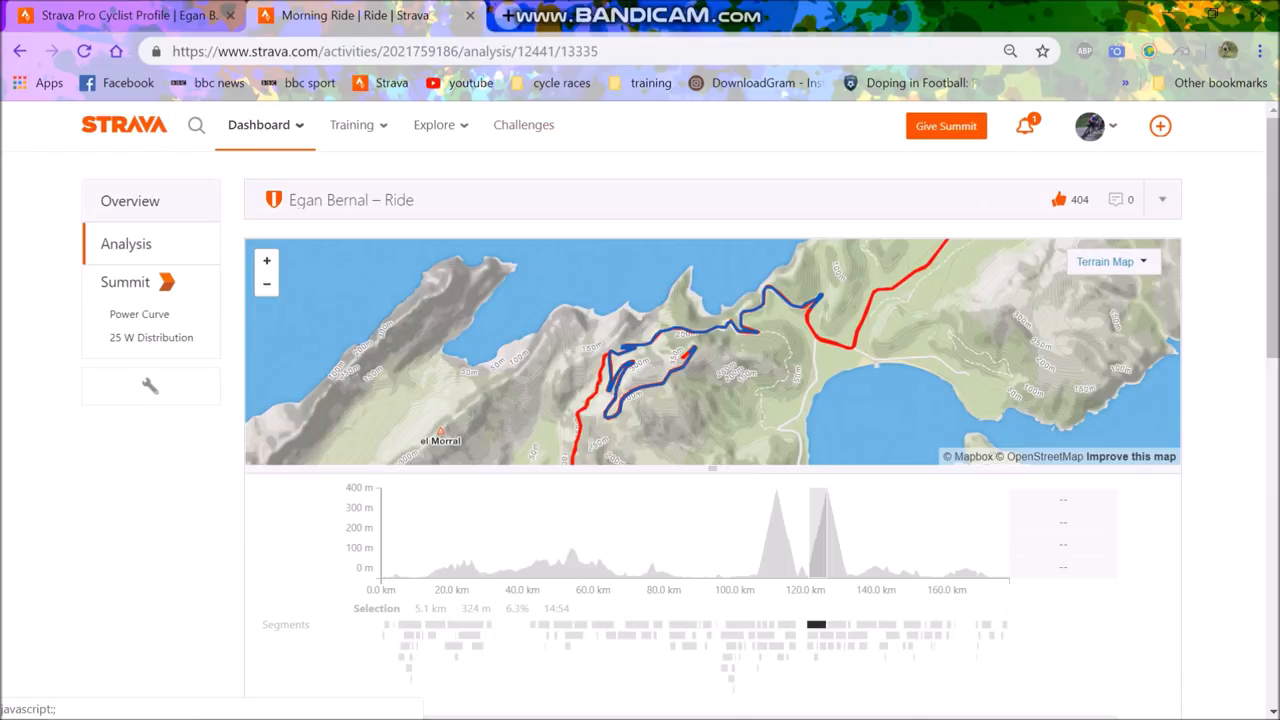
{"action": "left_click", "coordinate": [130, 200]}
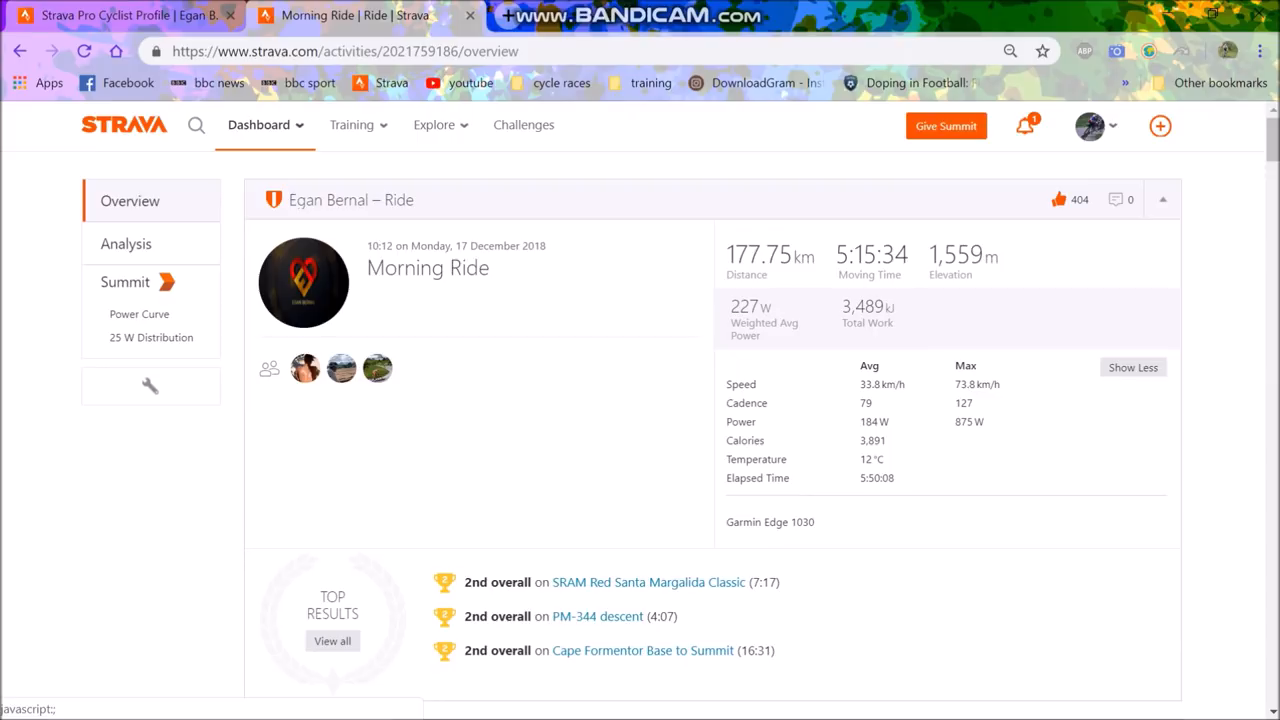
{"action": "mouse_move", "coordinate": [124, 16]}
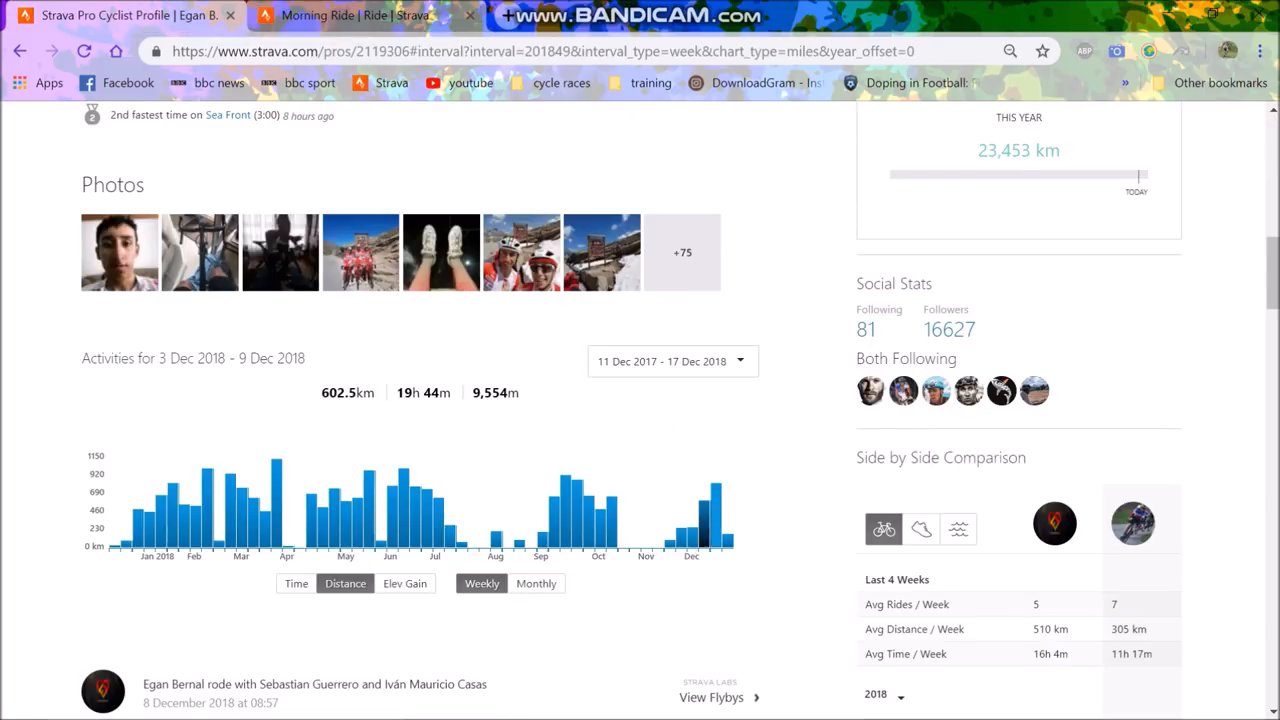
{"action": "scroll", "scroll_direction": "down", "scroll_amount": 3}
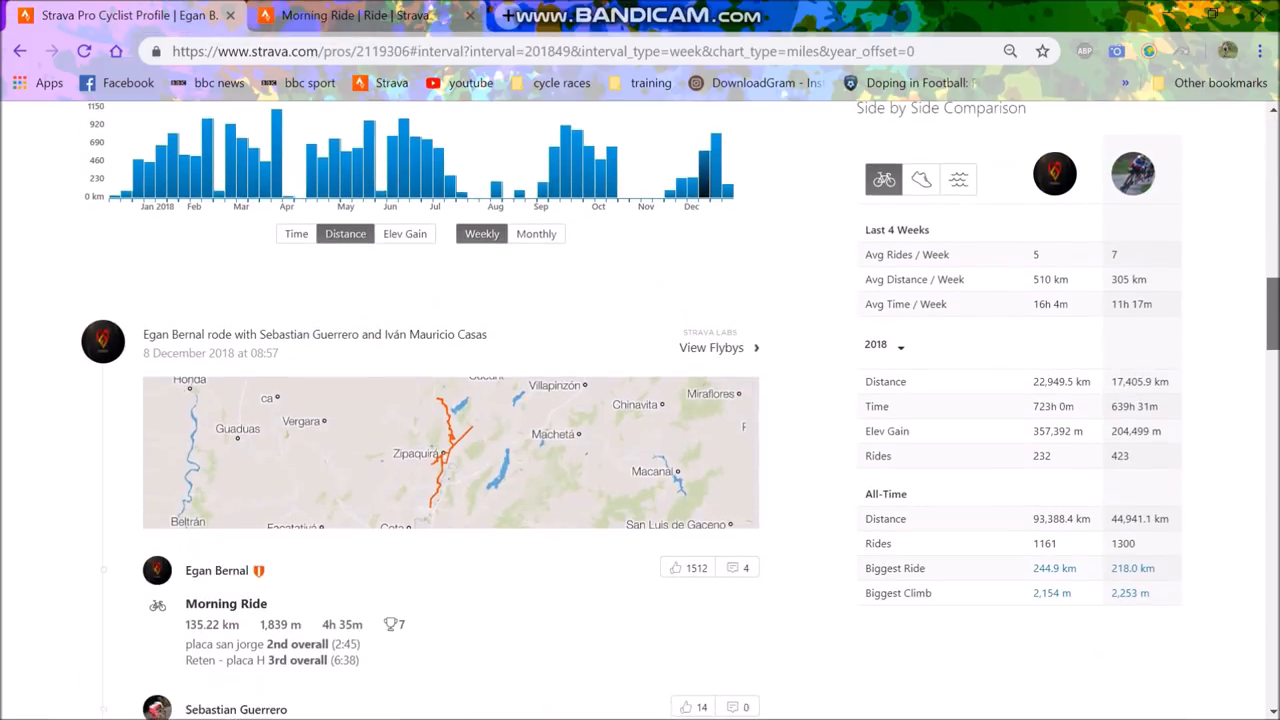
{"action": "scroll", "scroll_direction": "down", "scroll_amount": 3}
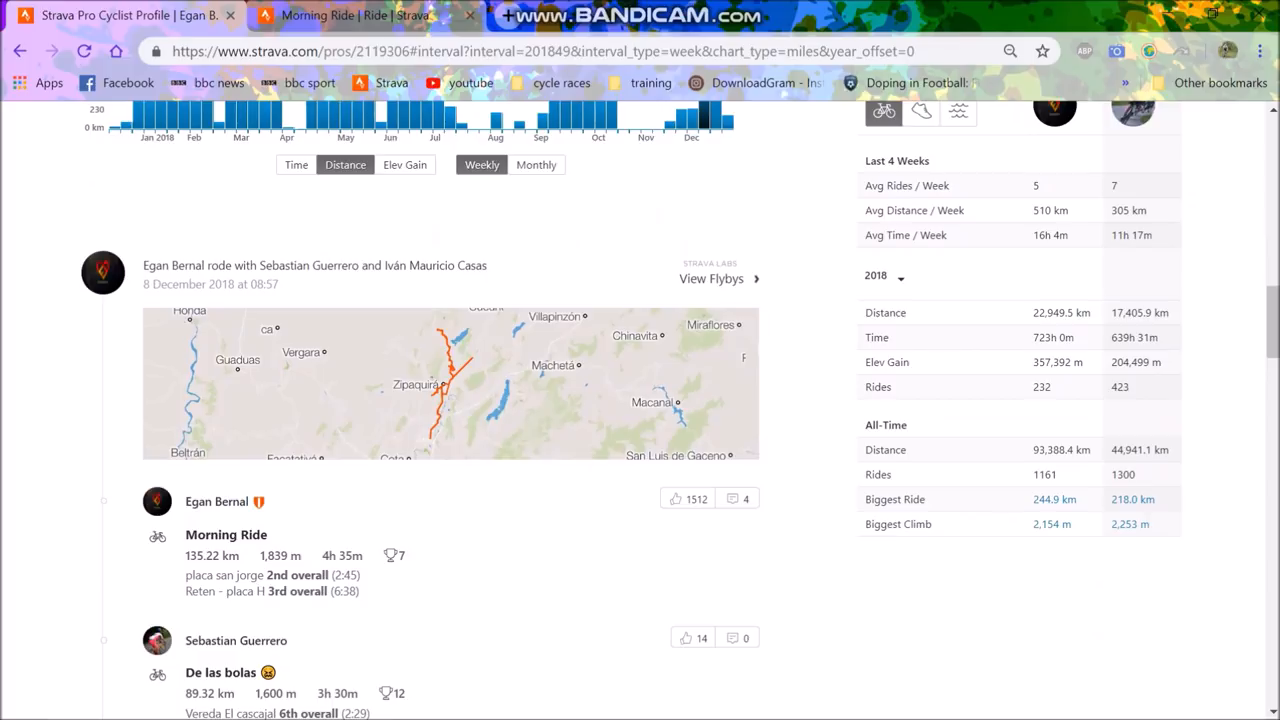
{"action": "scroll", "scroll_direction": "down", "scroll_amount": 3}
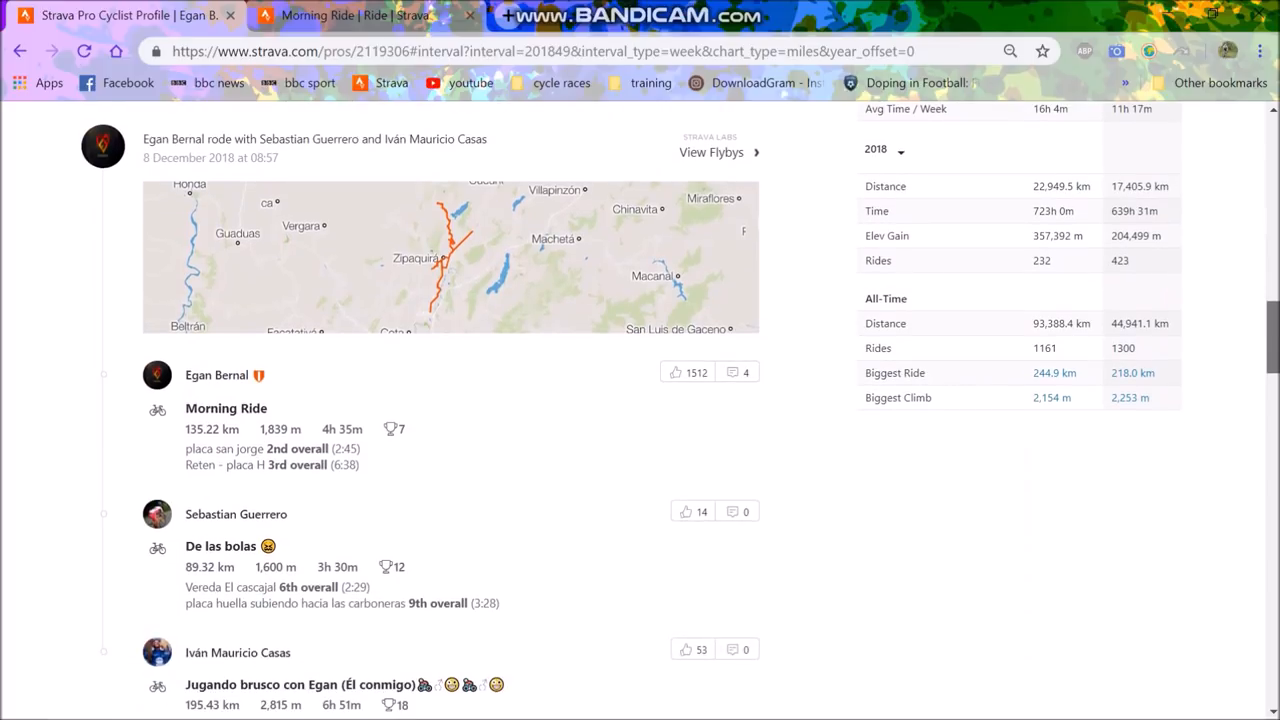
{"action": "scroll", "scroll_direction": "down", "scroll_amount": 3}
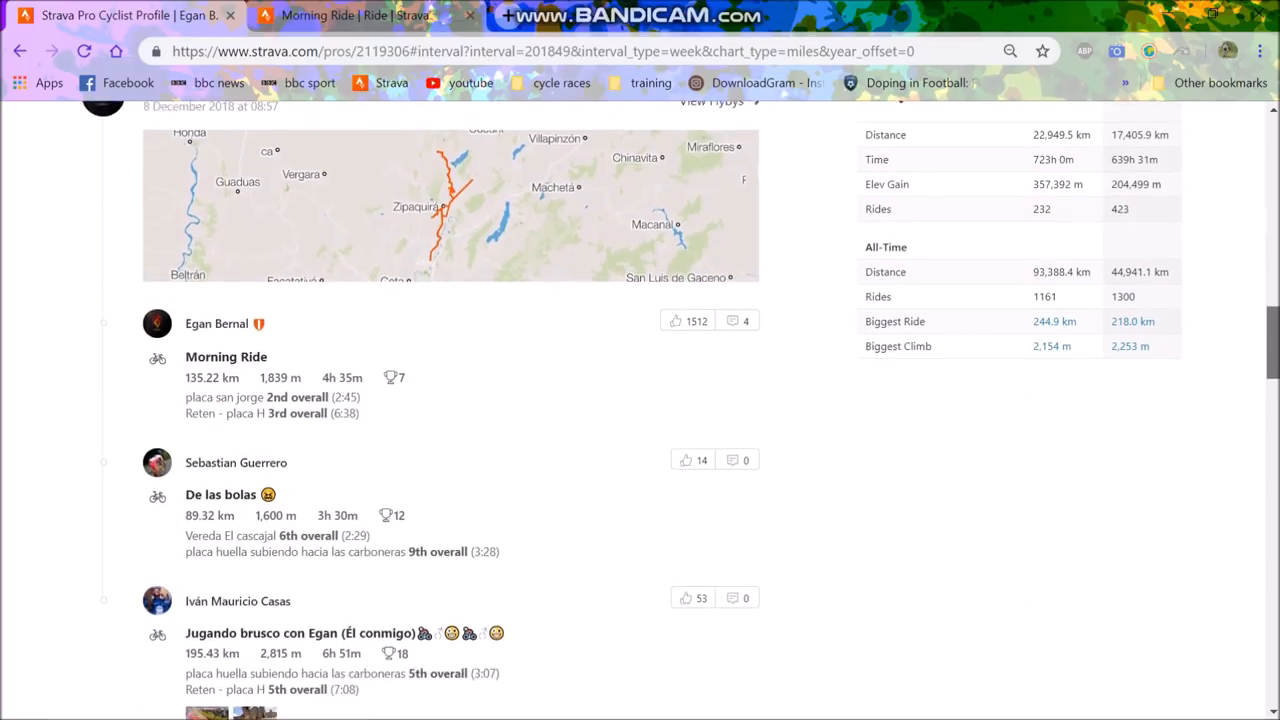
{"action": "scroll", "scroll_direction": "down", "scroll_amount": 3}
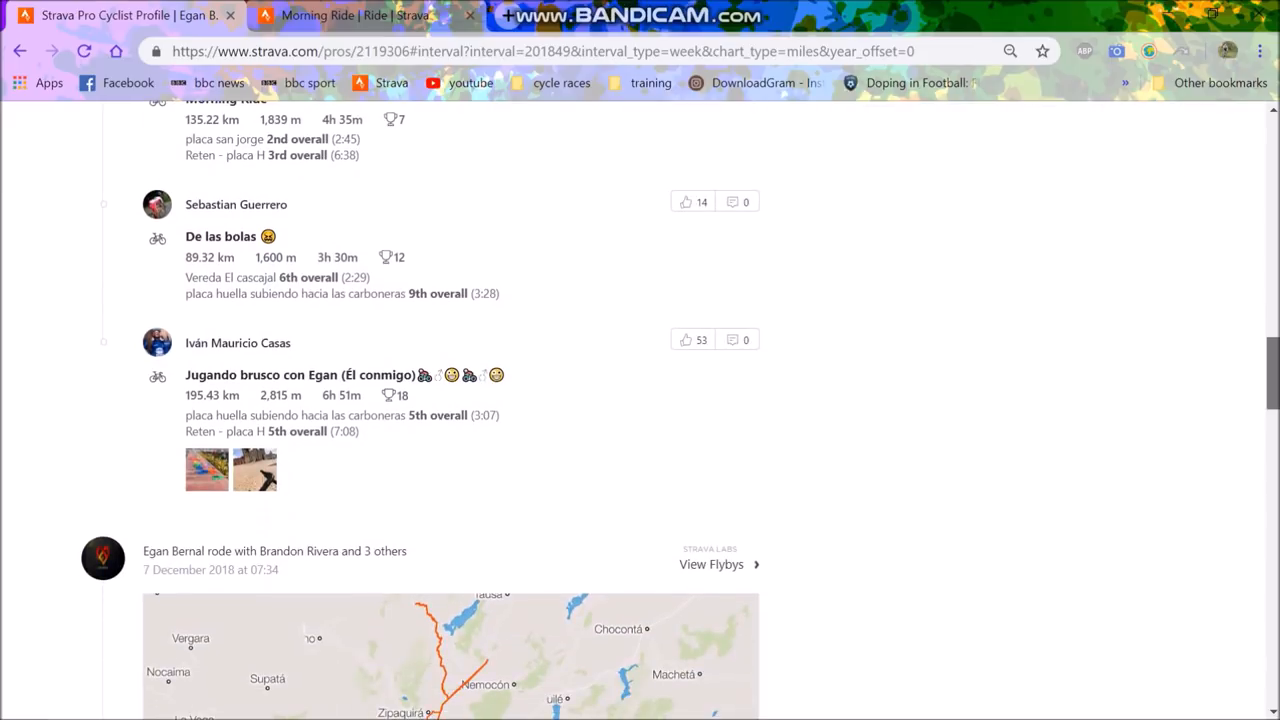